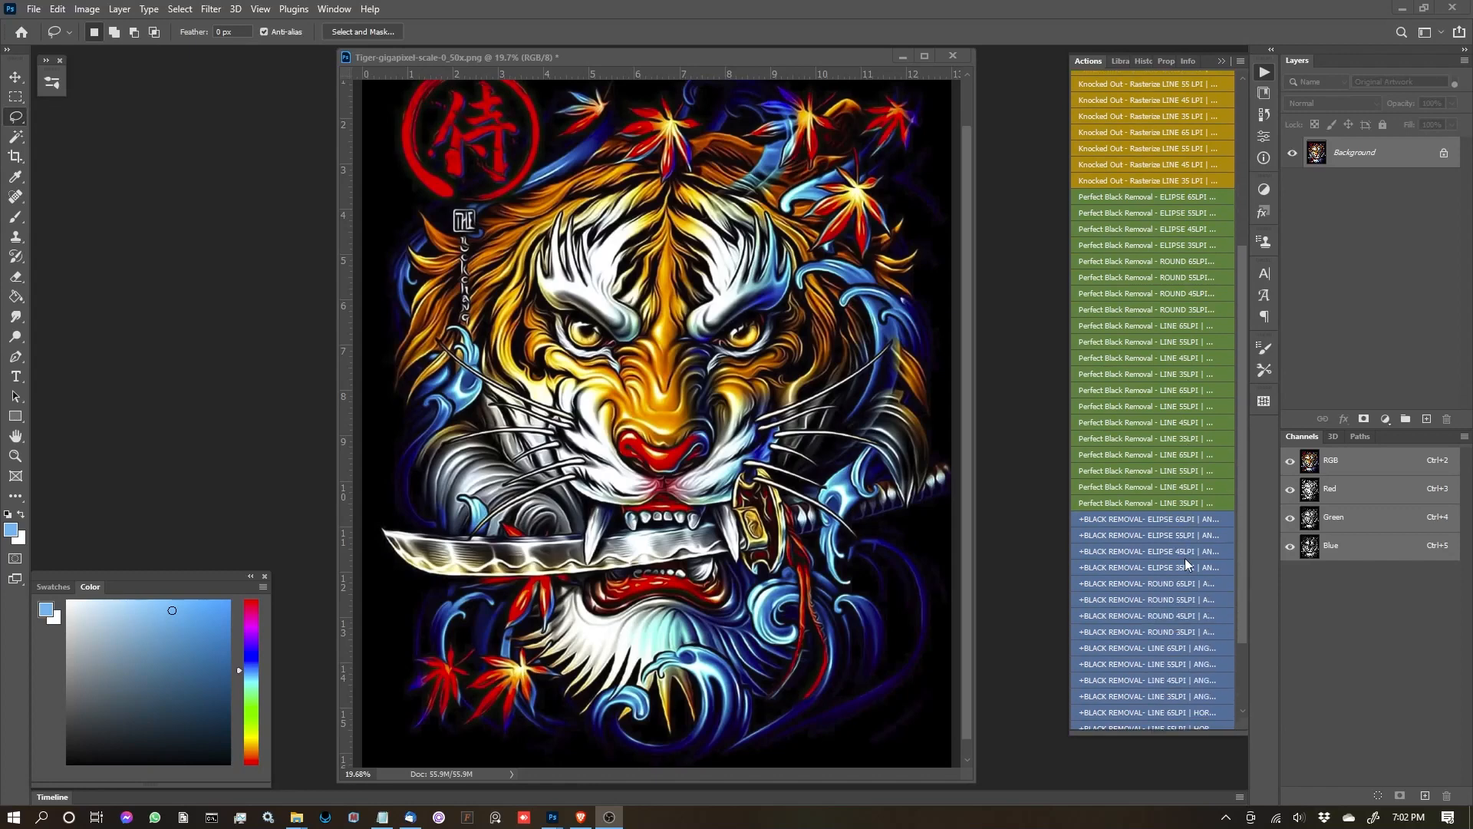
Scroll the Actions panel down through the black-removal and knockout actions
scroll(down, 3)
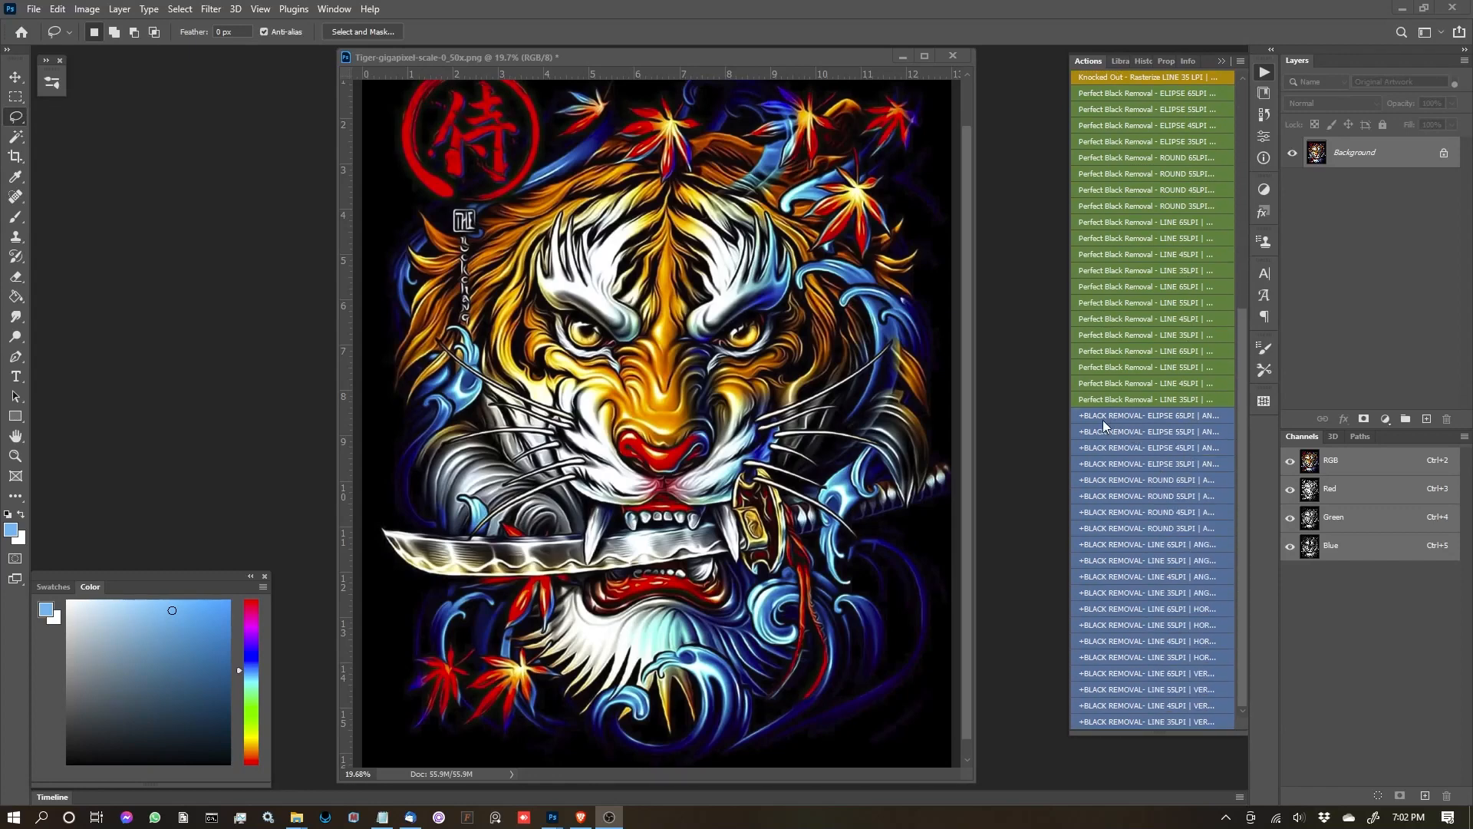
mouse_move(1201, 447)
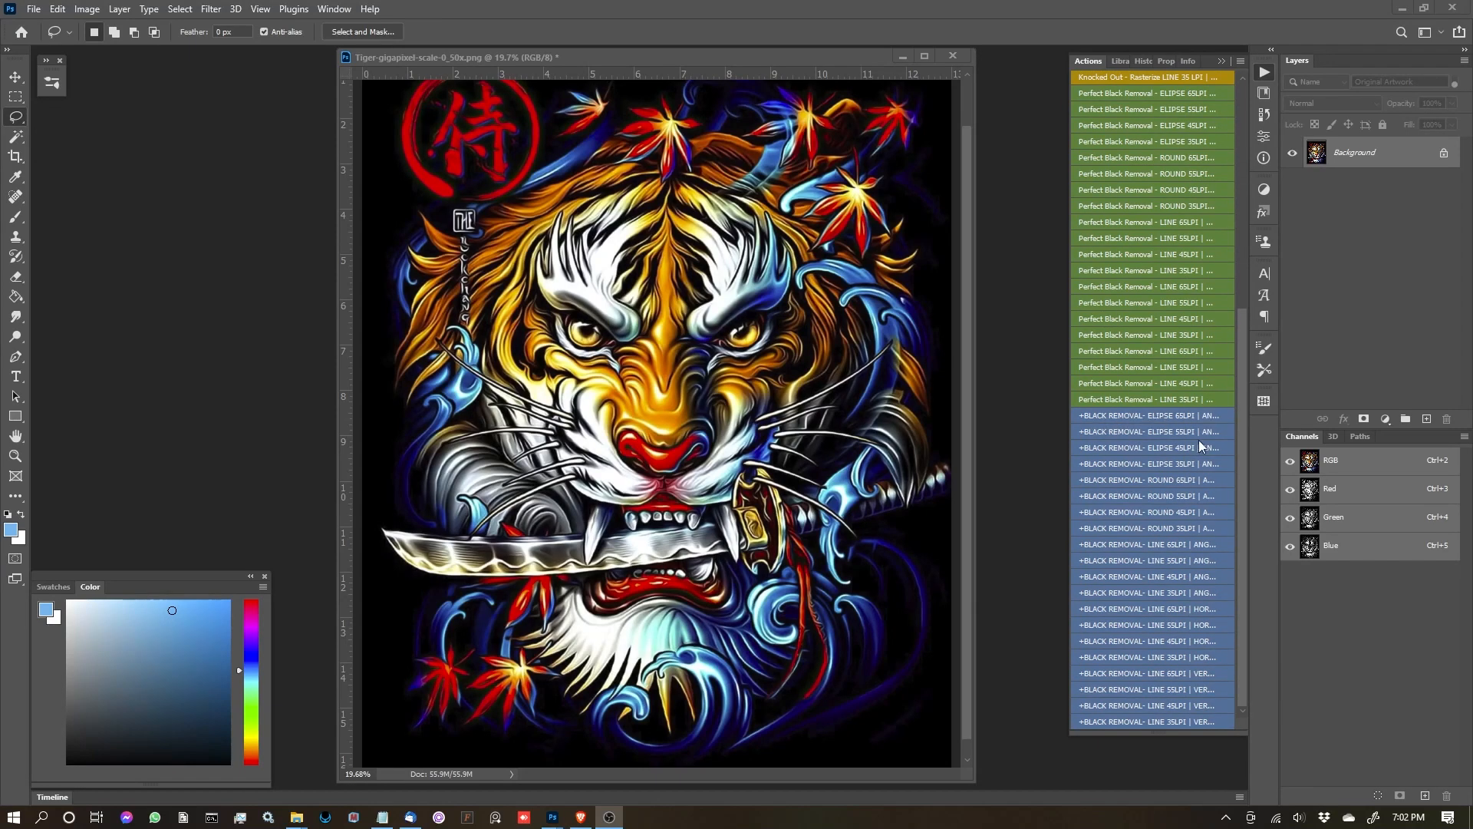
mouse_move(1137, 510)
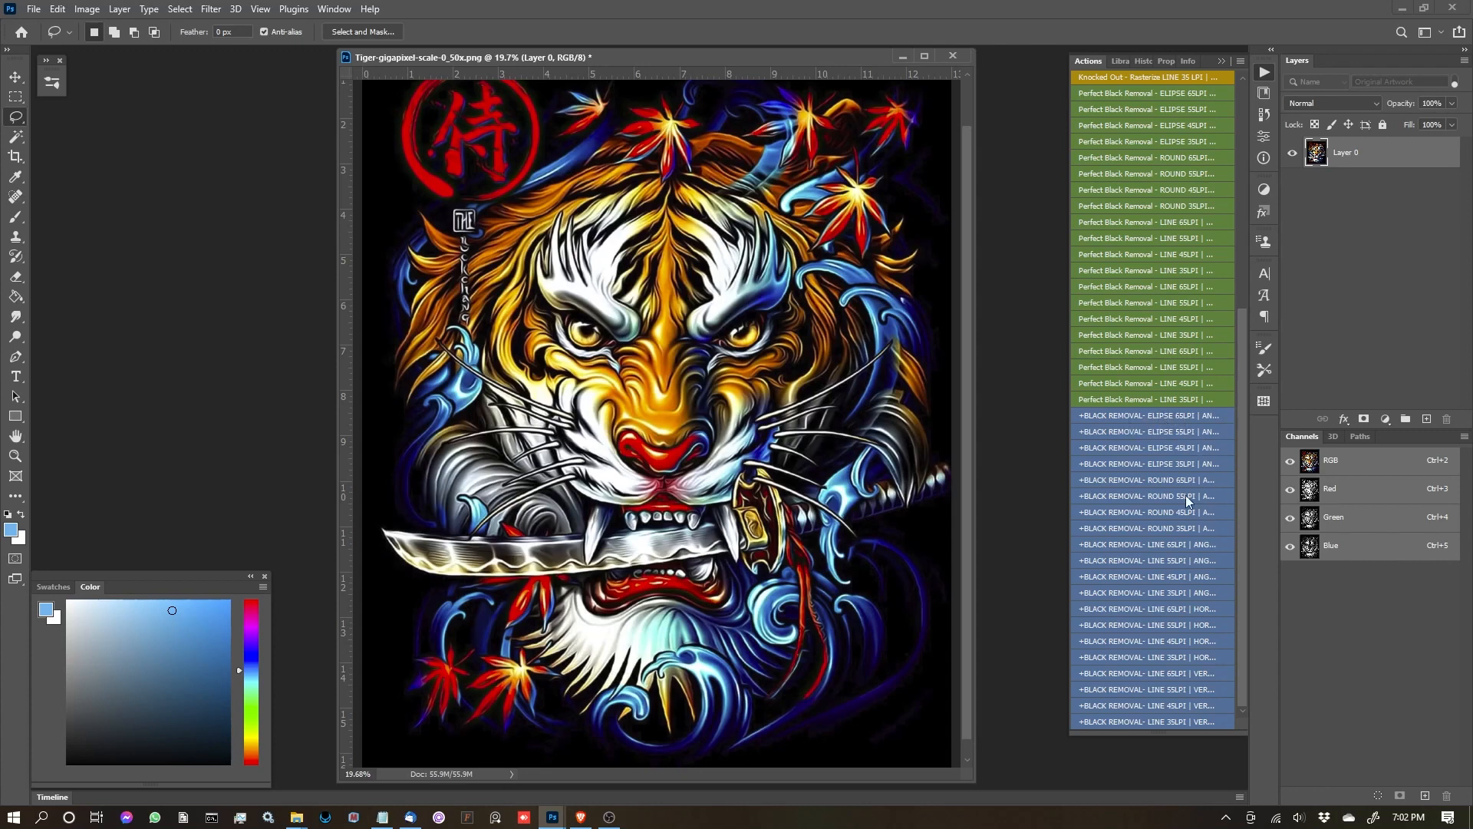
mouse_move(1161, 420)
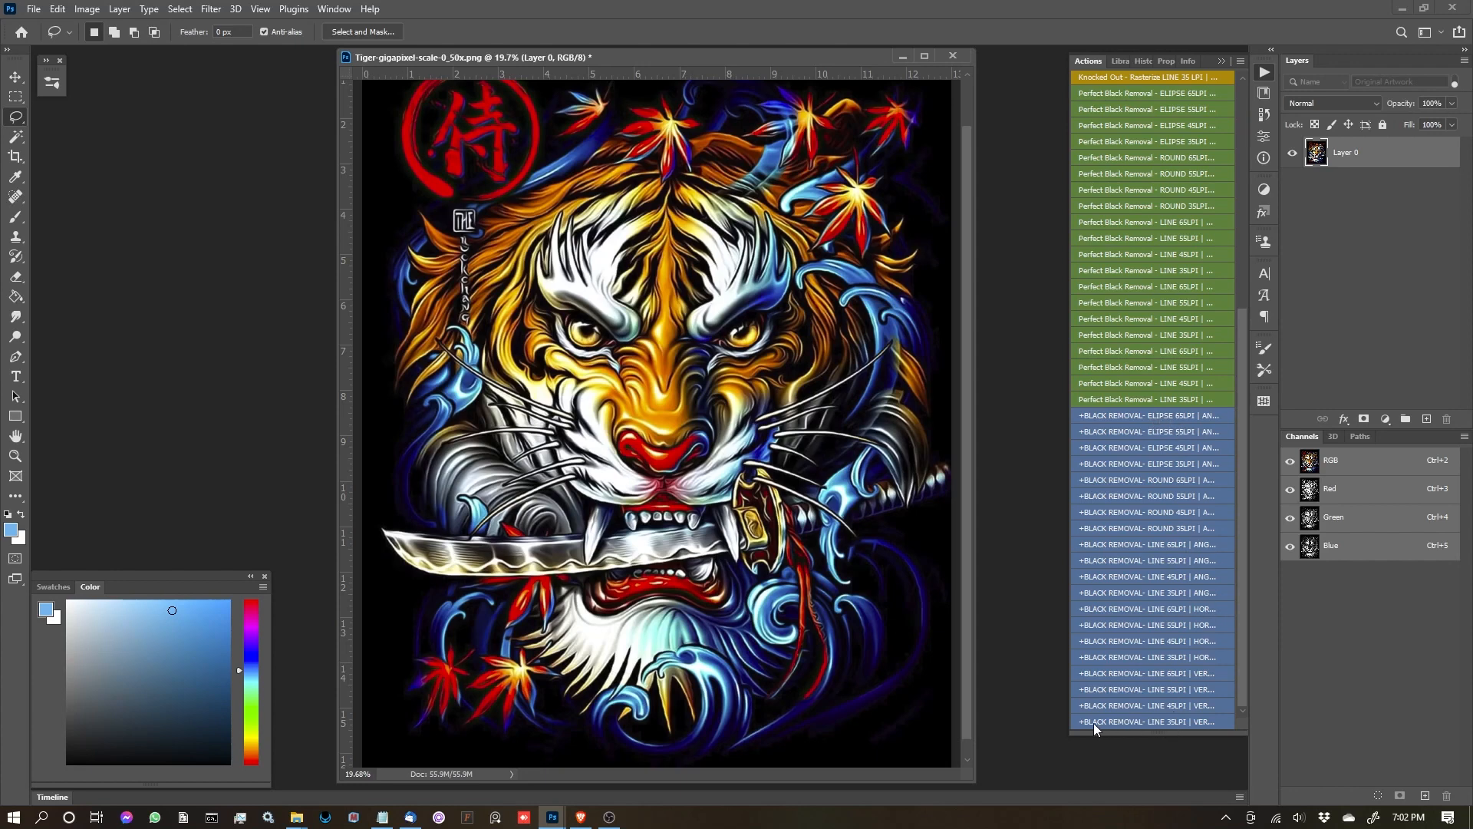
mouse_move(1183, 733)
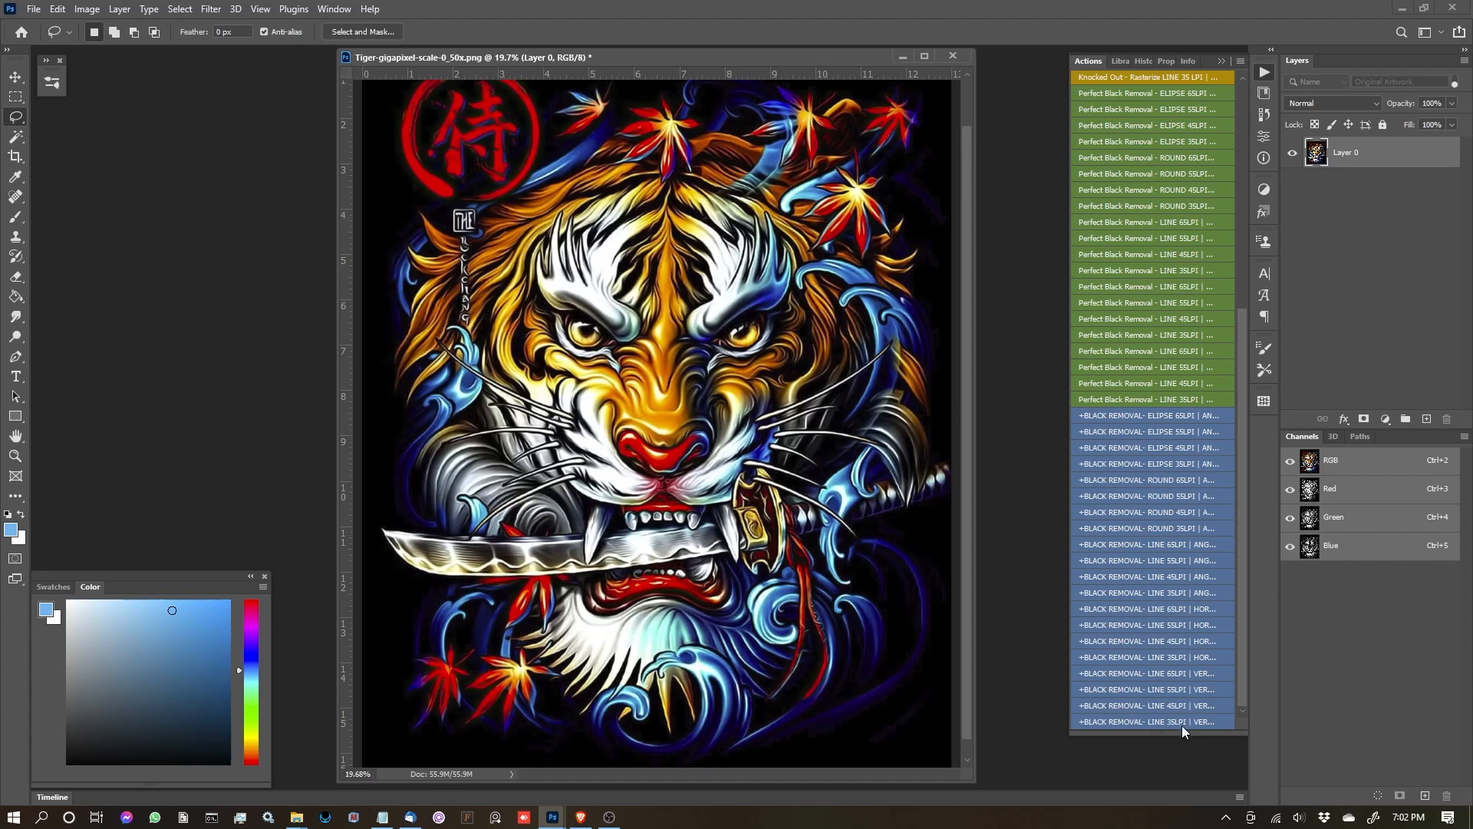
mouse_move(1208, 726)
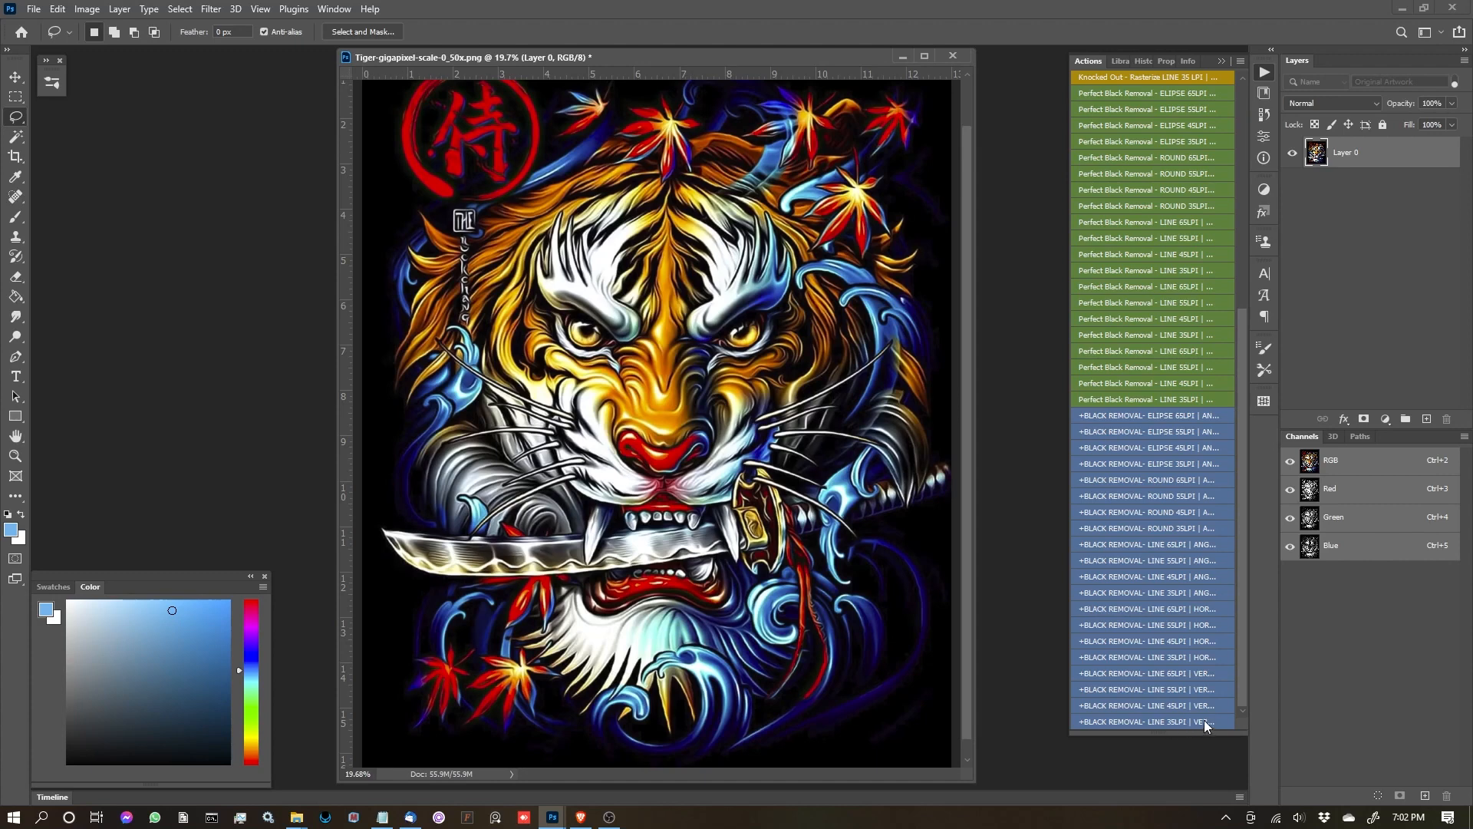
mouse_move(1163, 730)
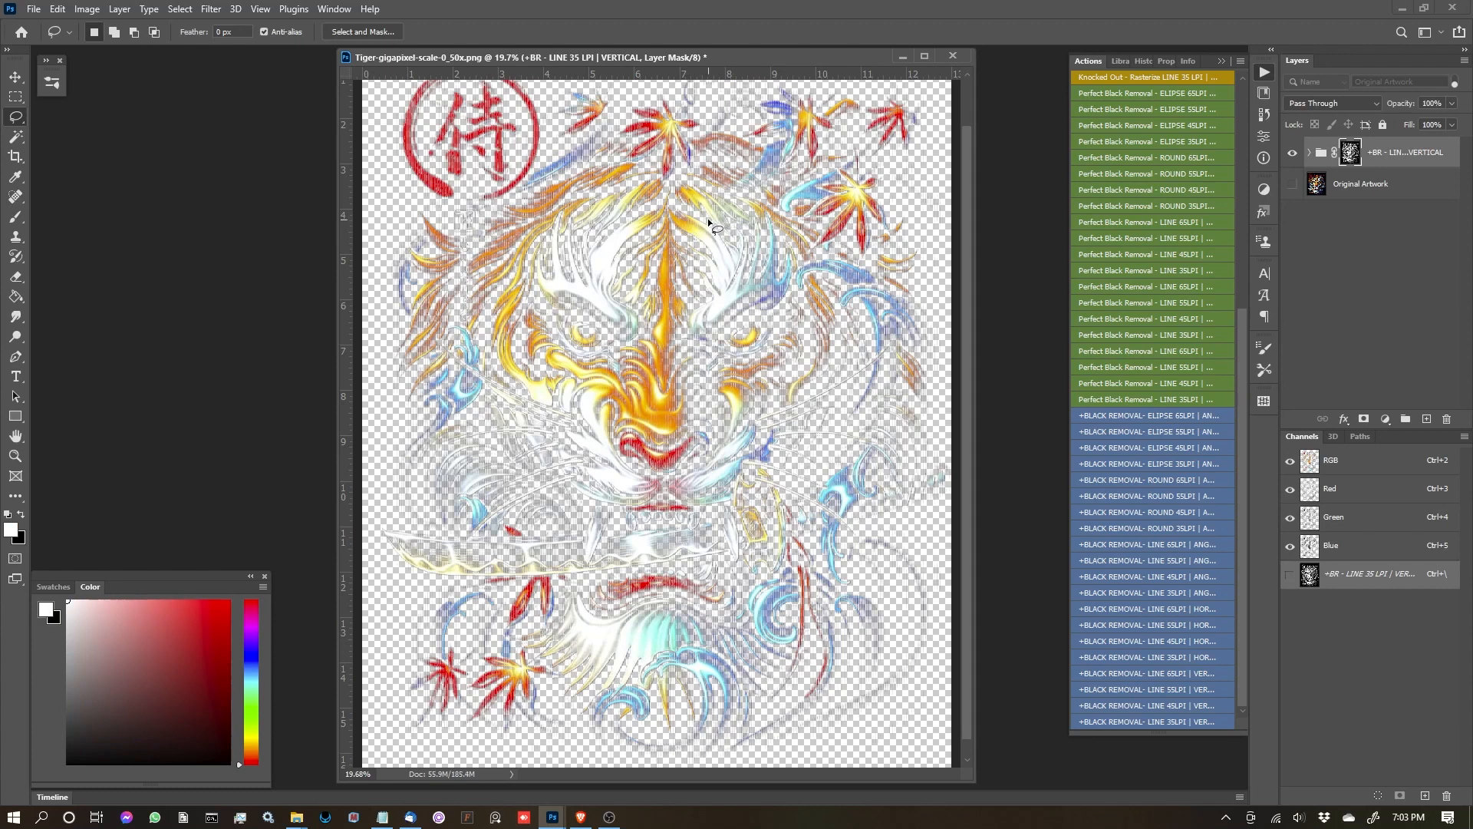
mouse_move(714, 226)
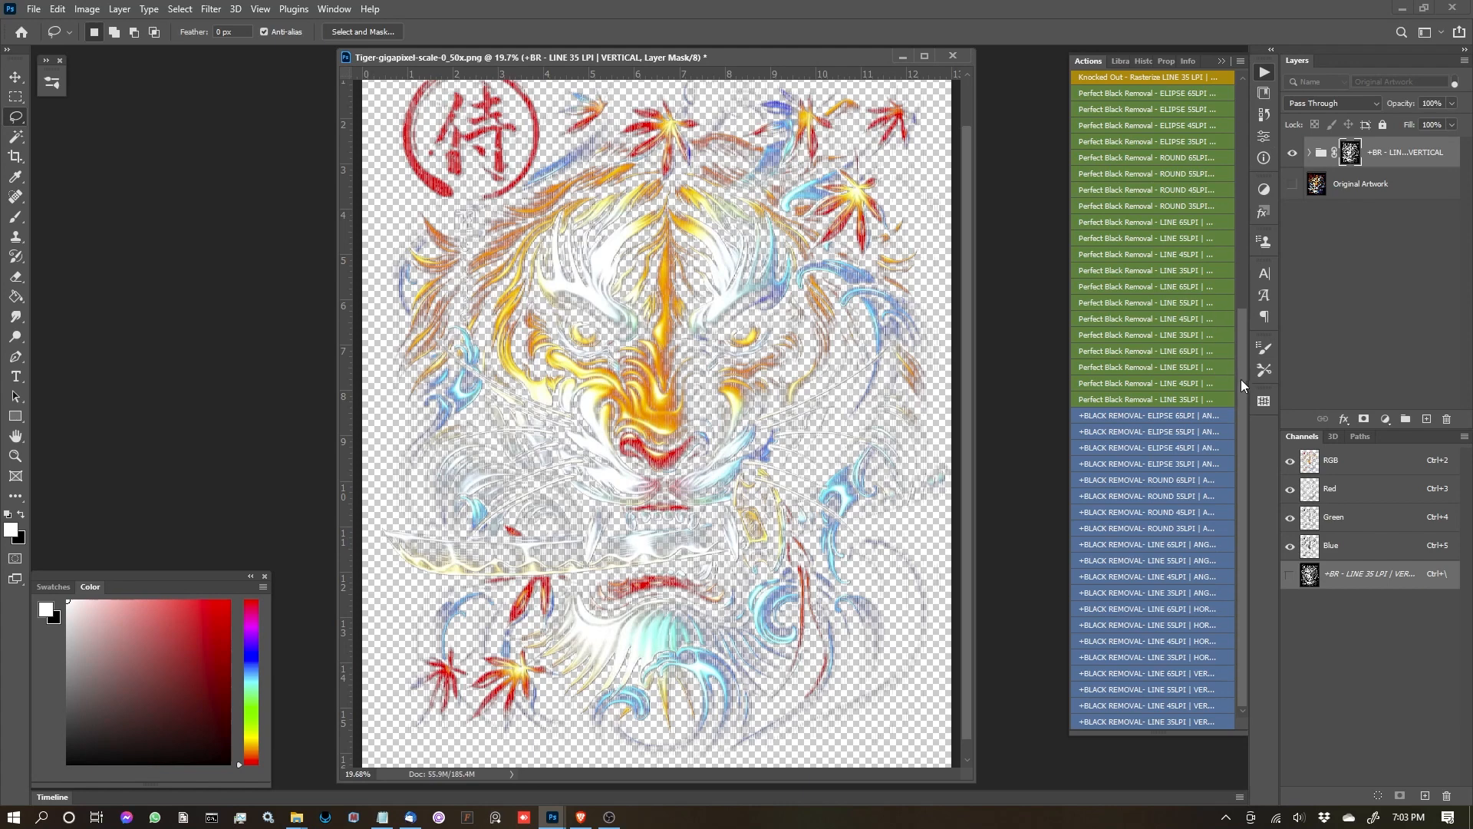
mouse_move(1246, 403)
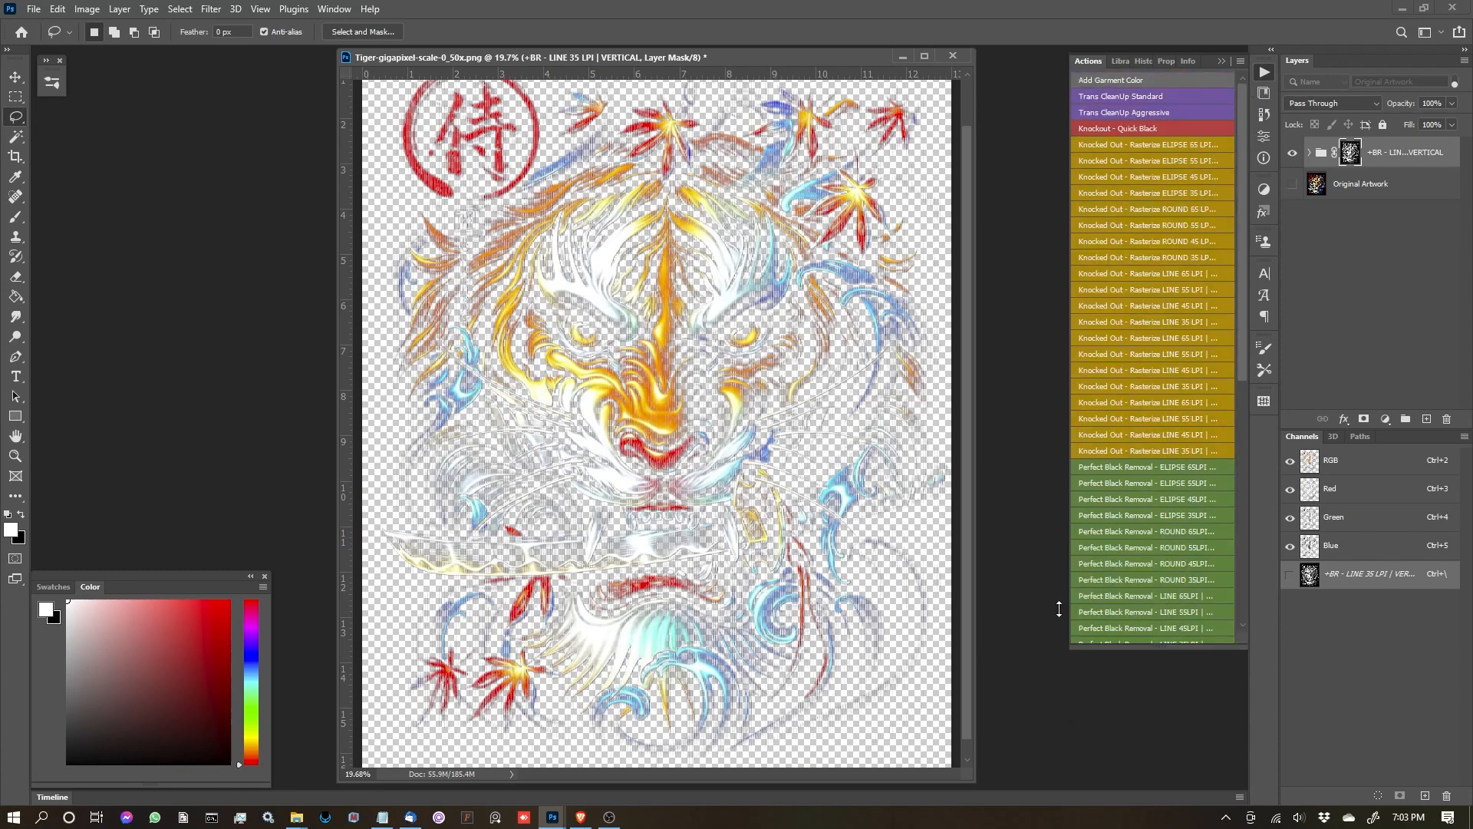
Scroll the widened Actions panel to show the full set of knockout actions
scroll(down, 3)
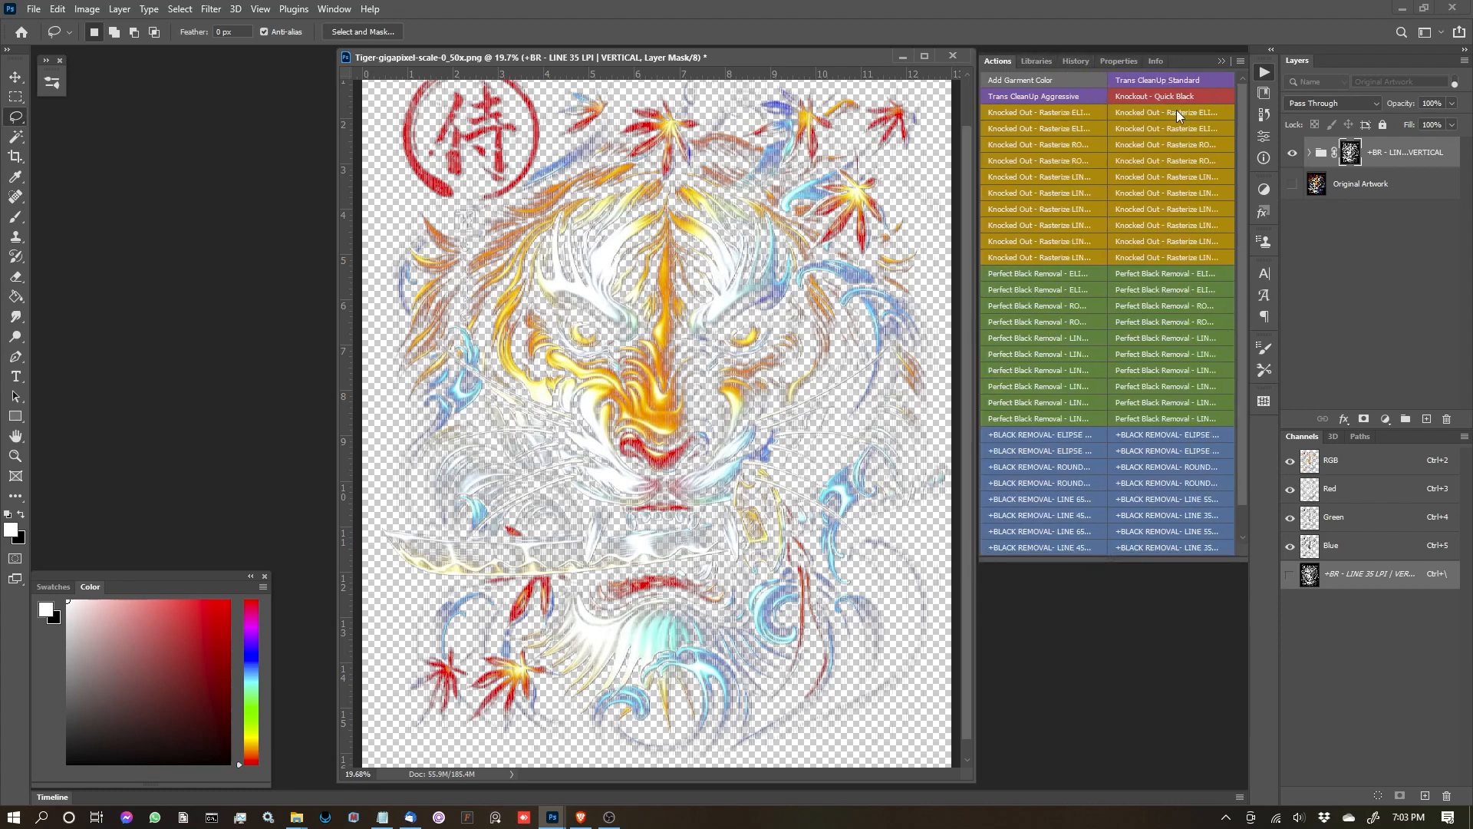
mouse_move(1408, 152)
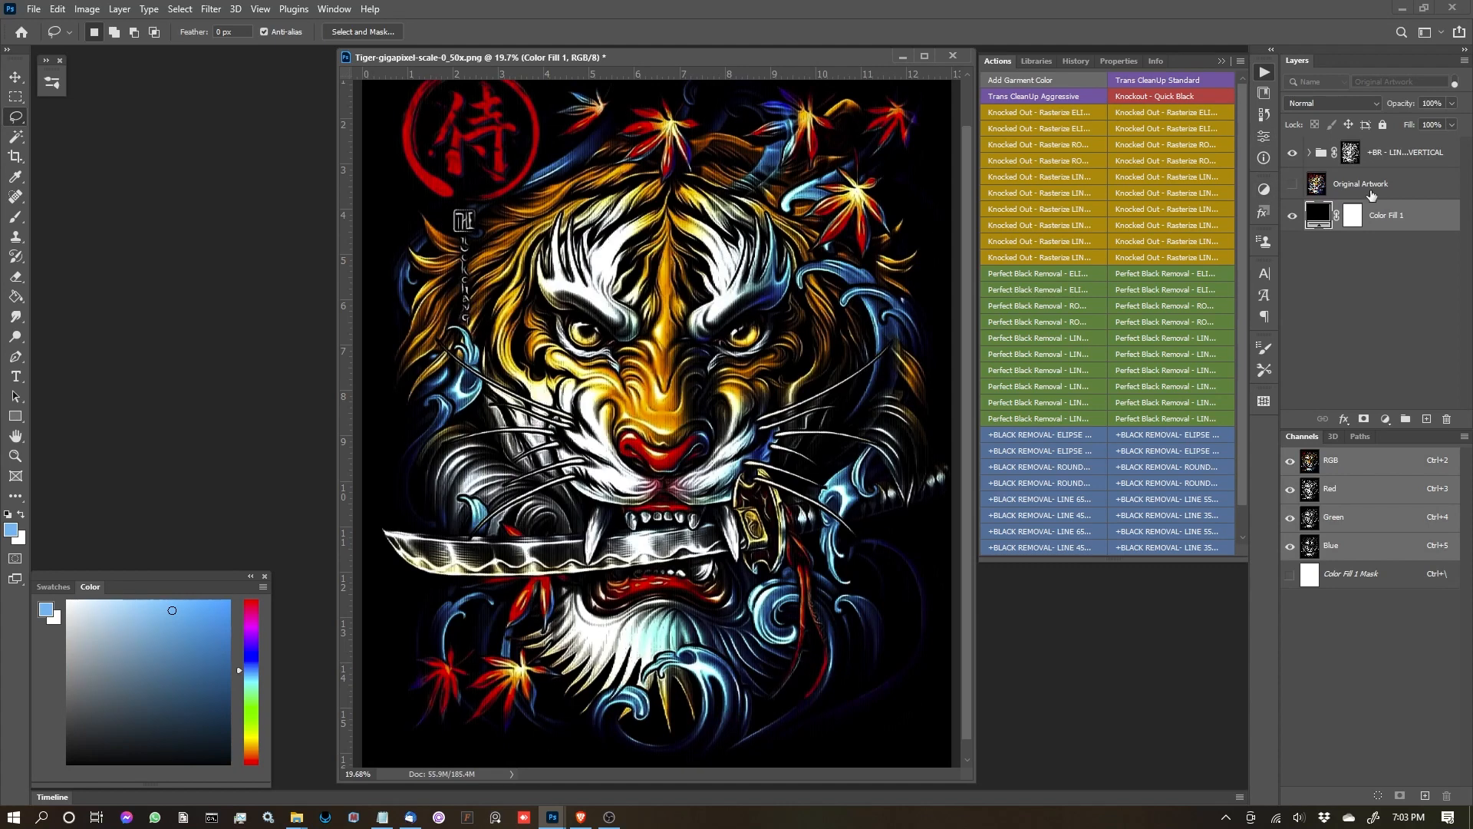
Add a black garment fill layer and expand the +BR group into HUES and BLACKS layers
click(1399, 152)
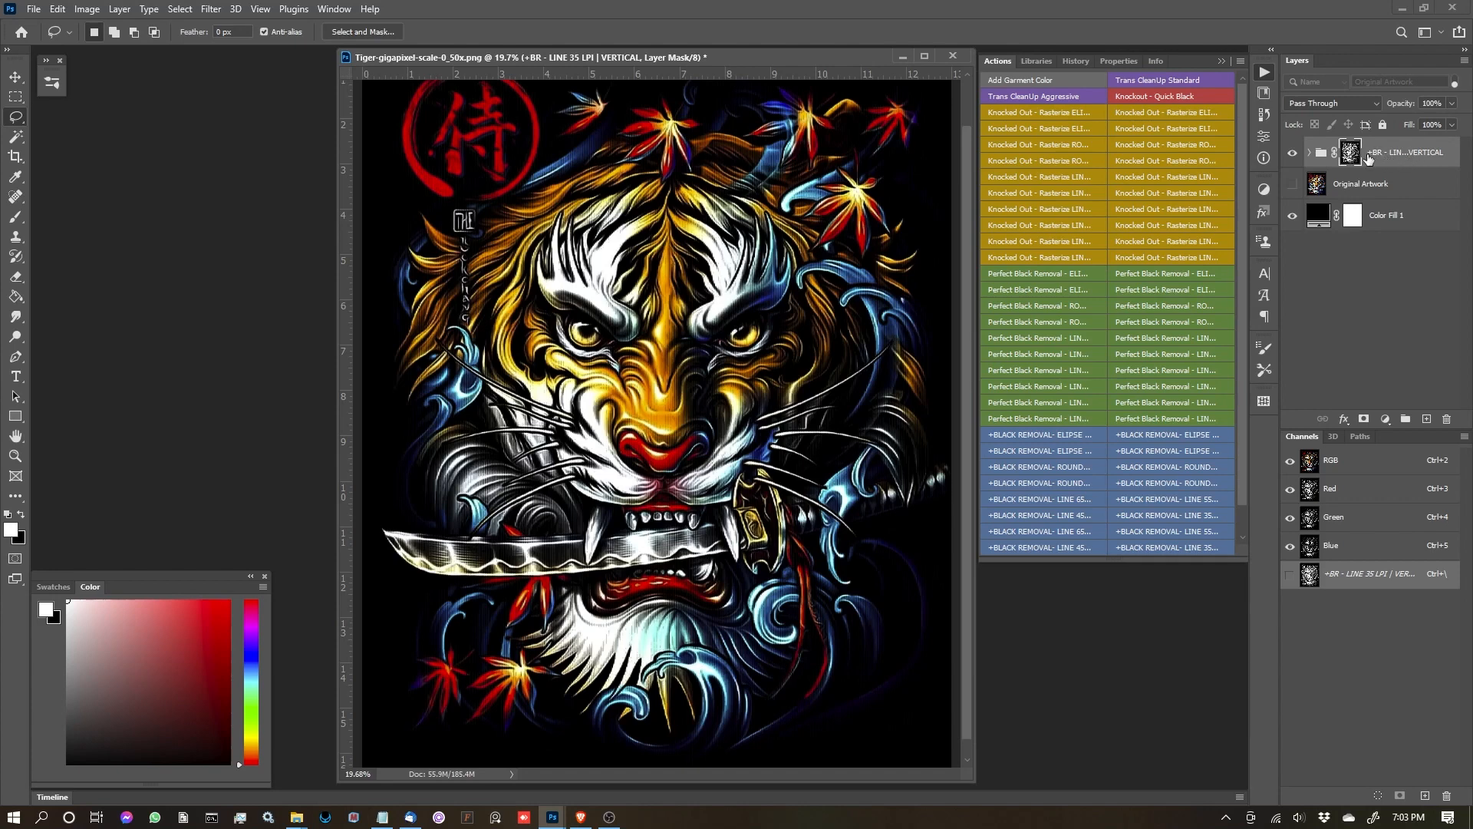
mouse_move(999, 438)
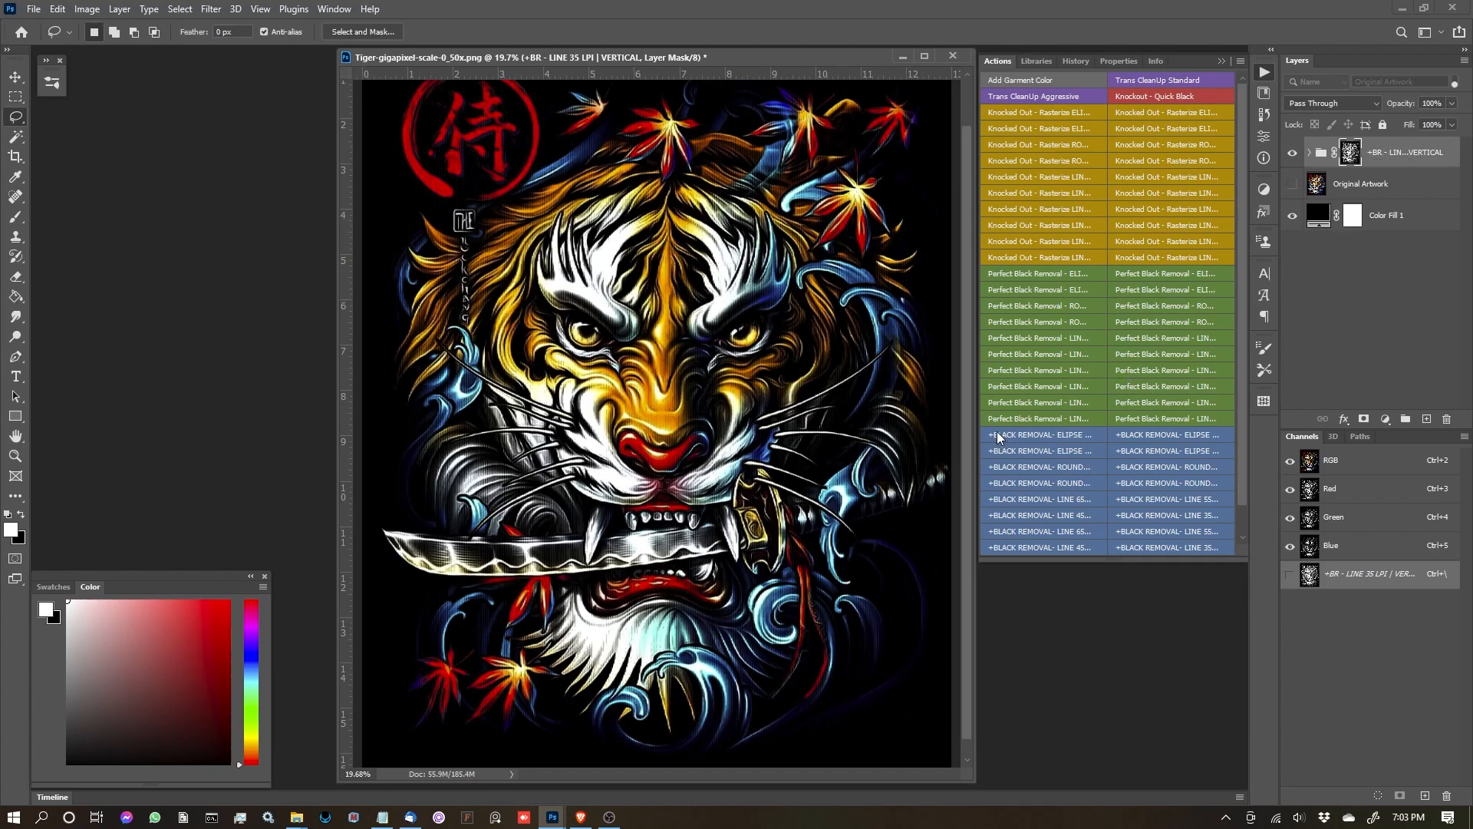
mouse_move(1263, 349)
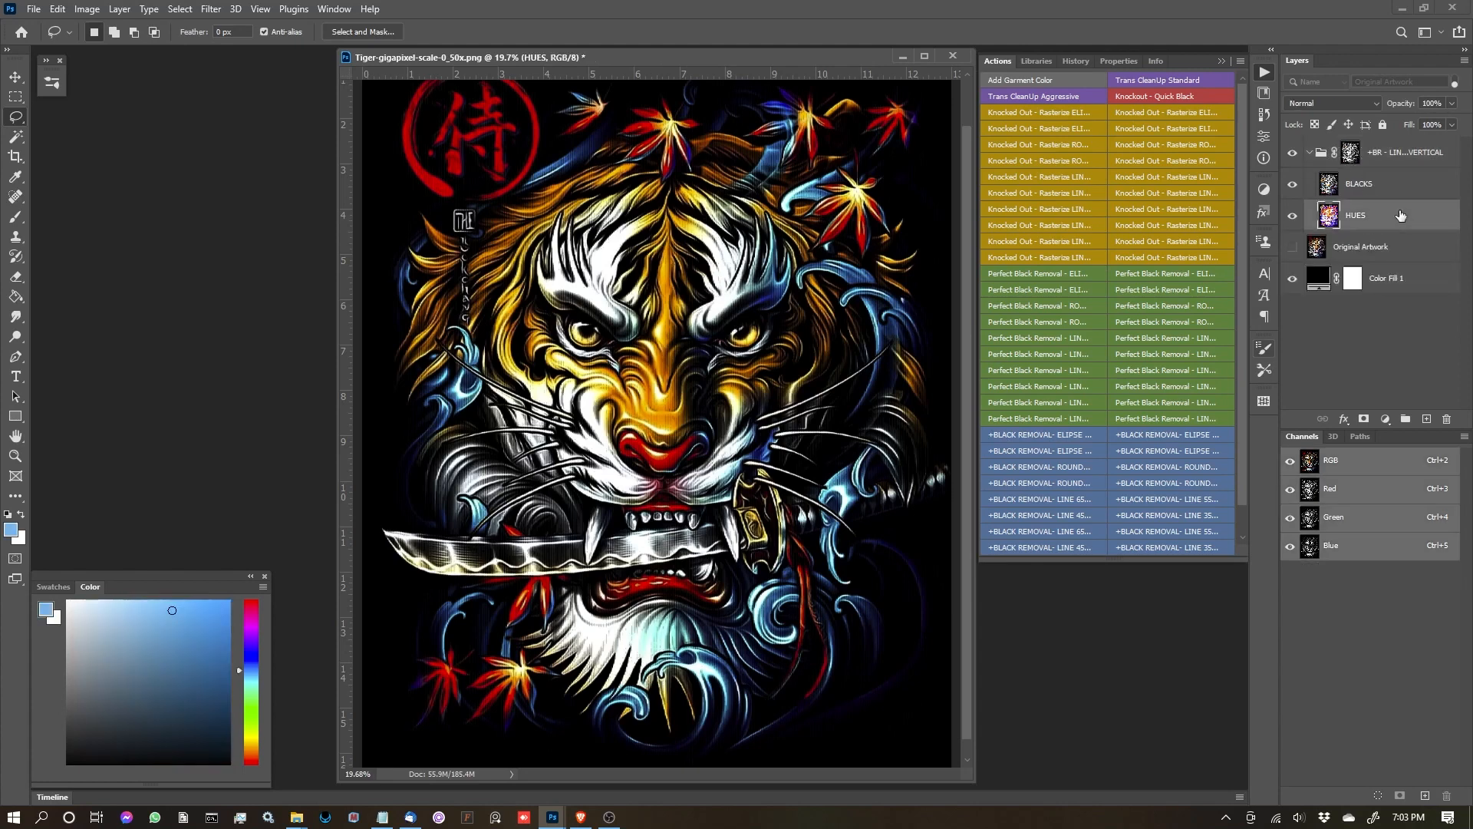
click(1359, 182)
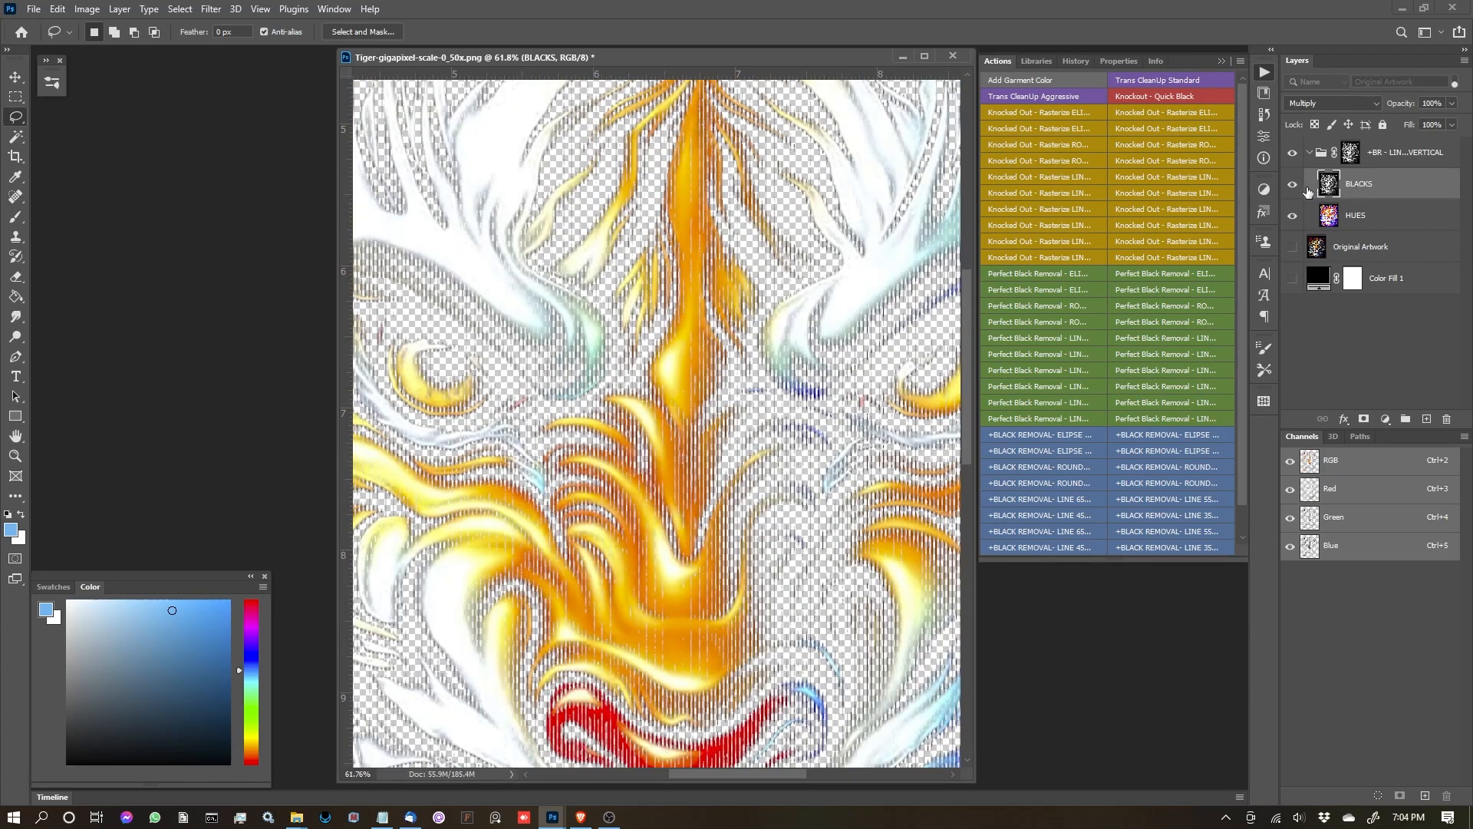
mouse_move(1292, 187)
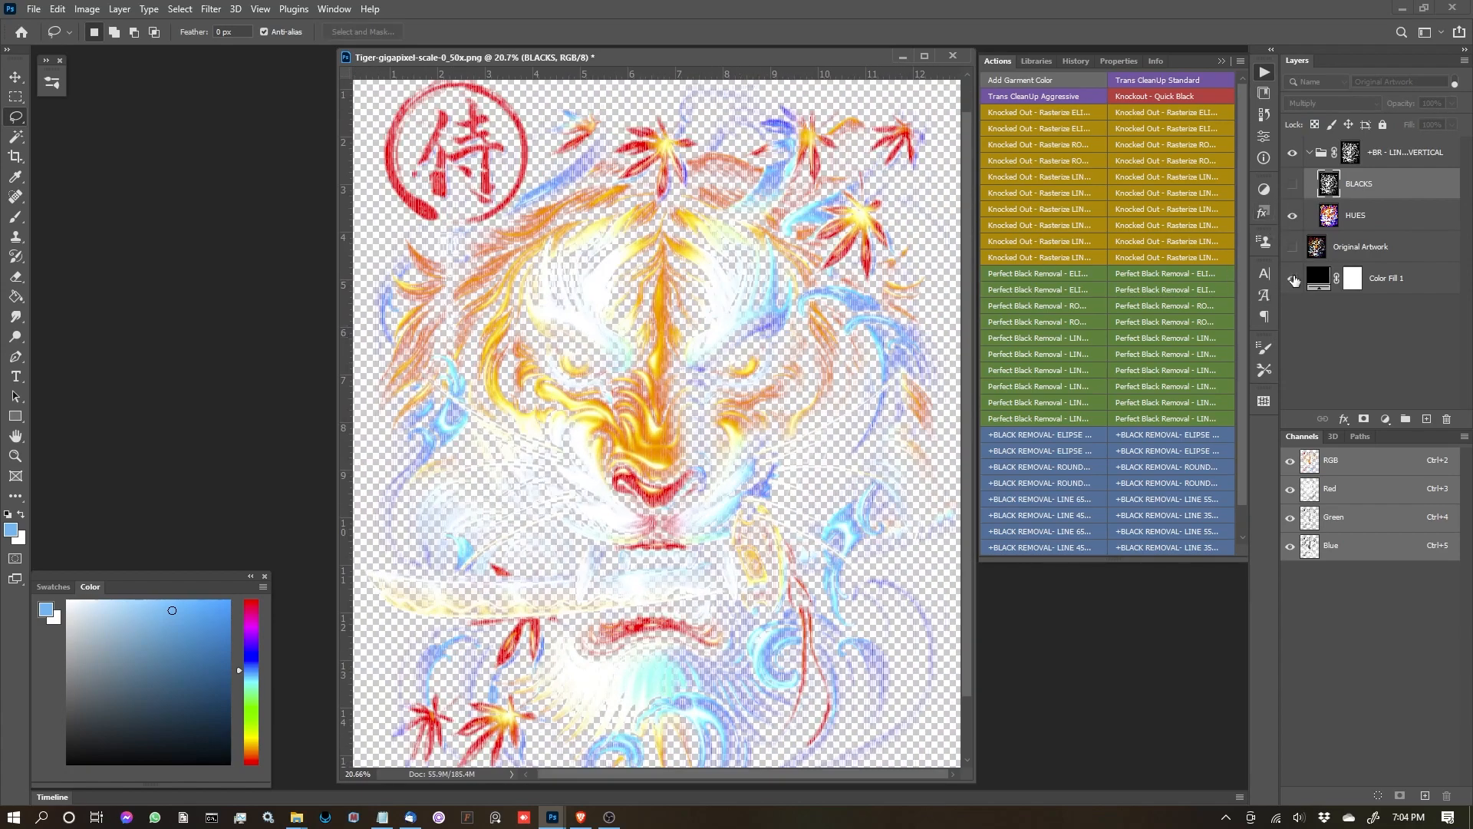
Reshow the black fill and BLACKS layer, leaving BLACKS selected for editing
click(1291, 216)
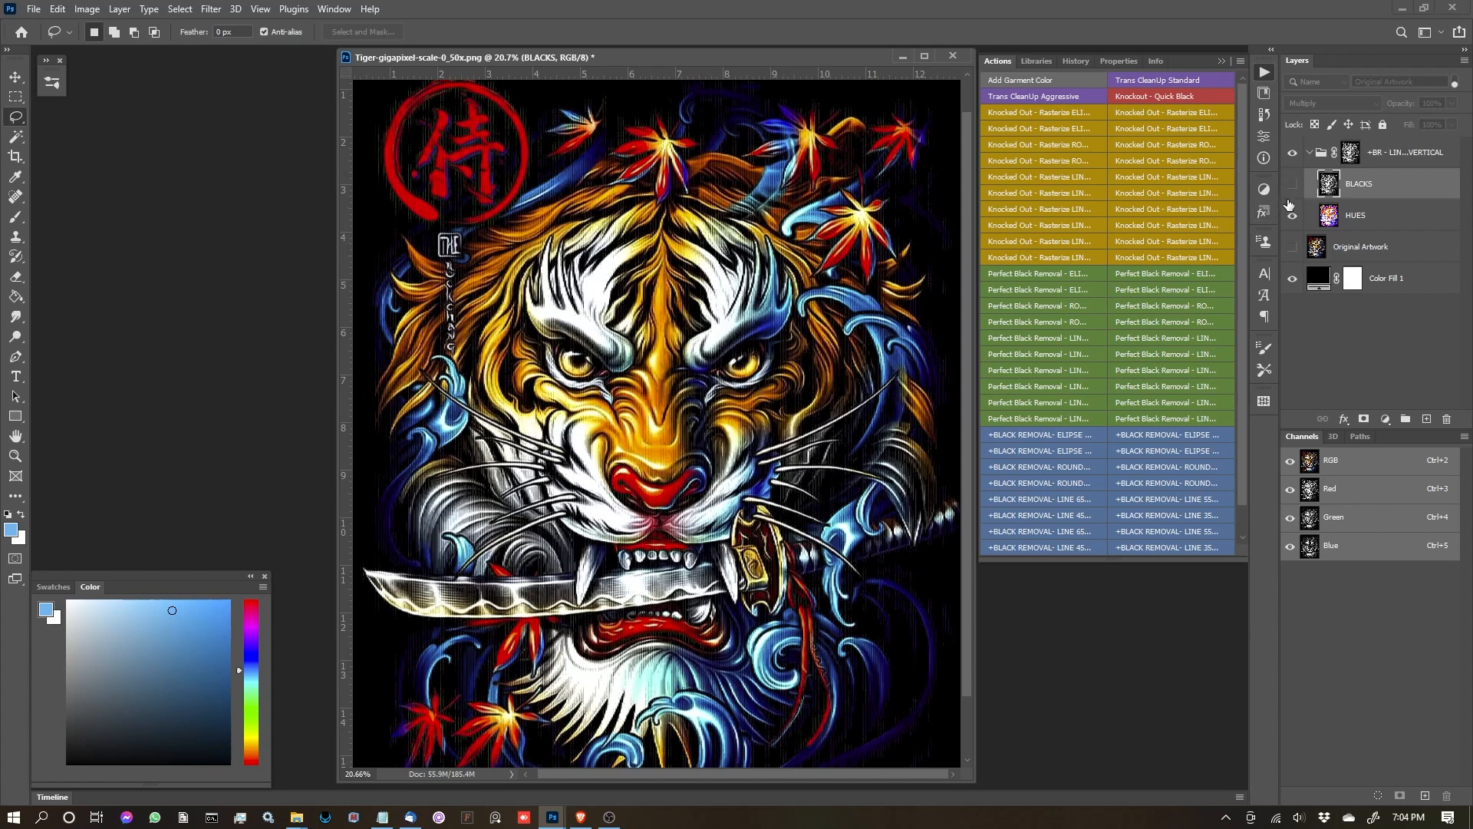
mouse_move(1292, 185)
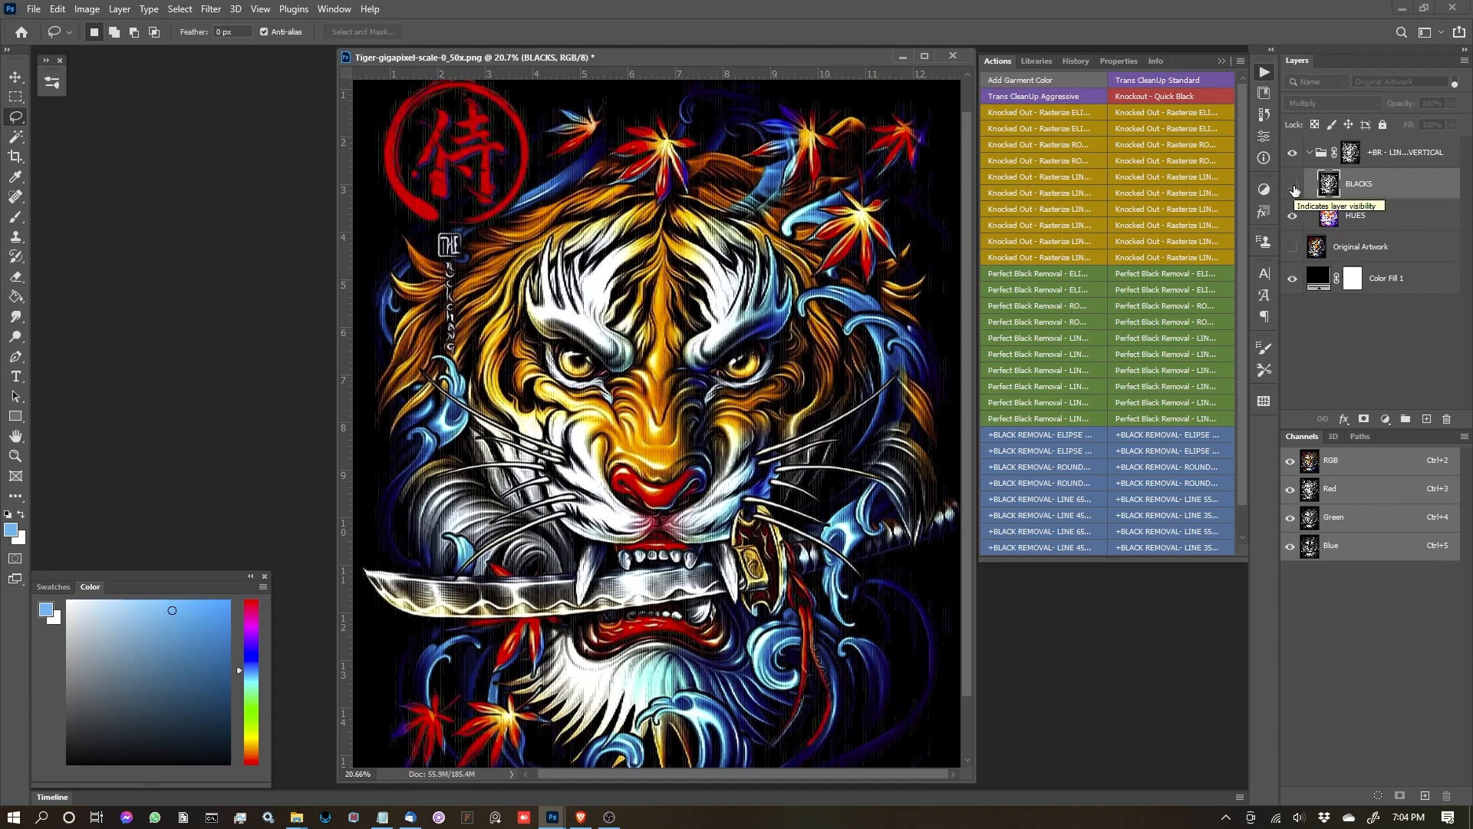
click(1295, 189)
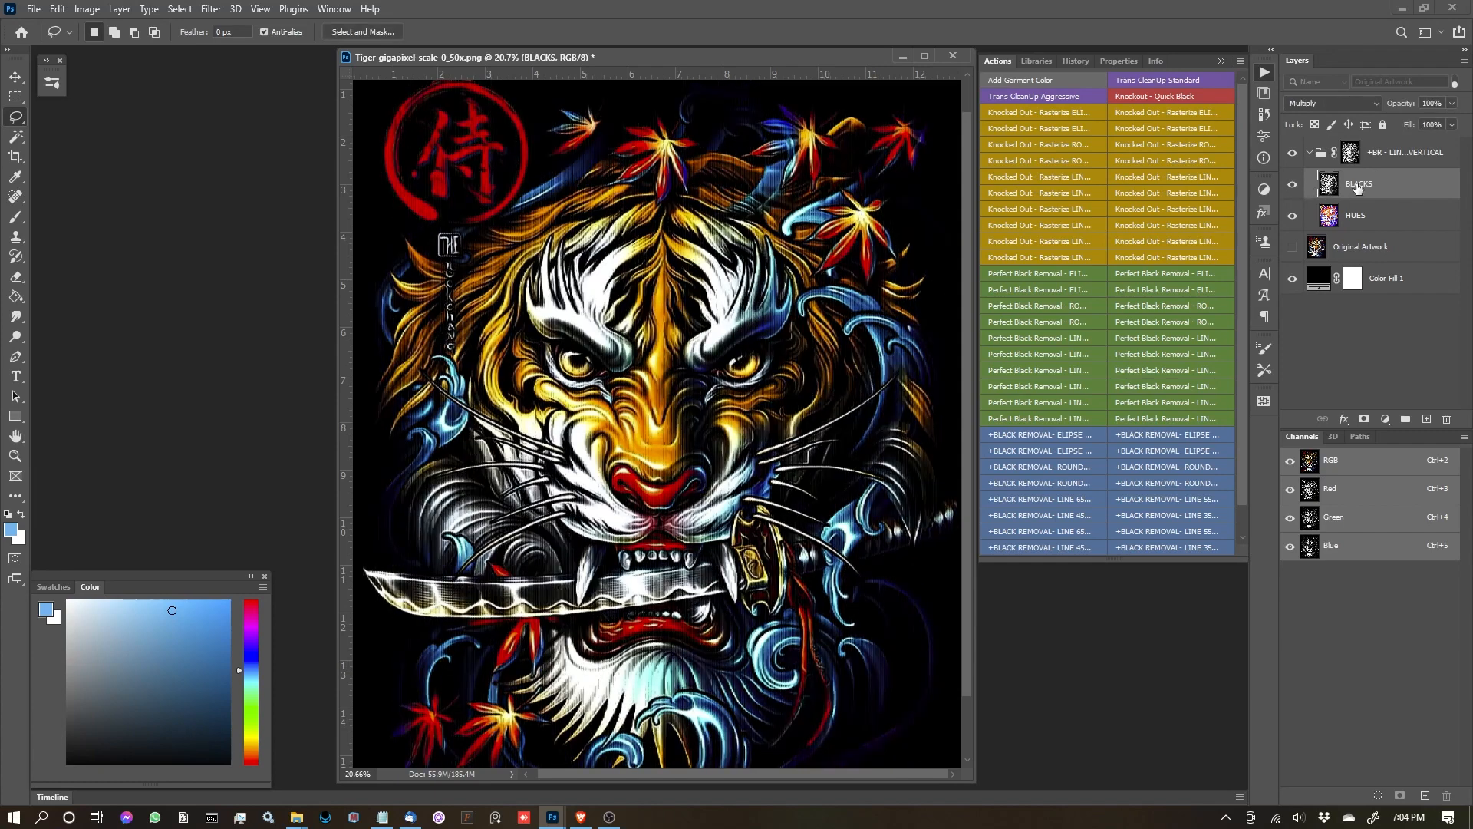
click(1294, 188)
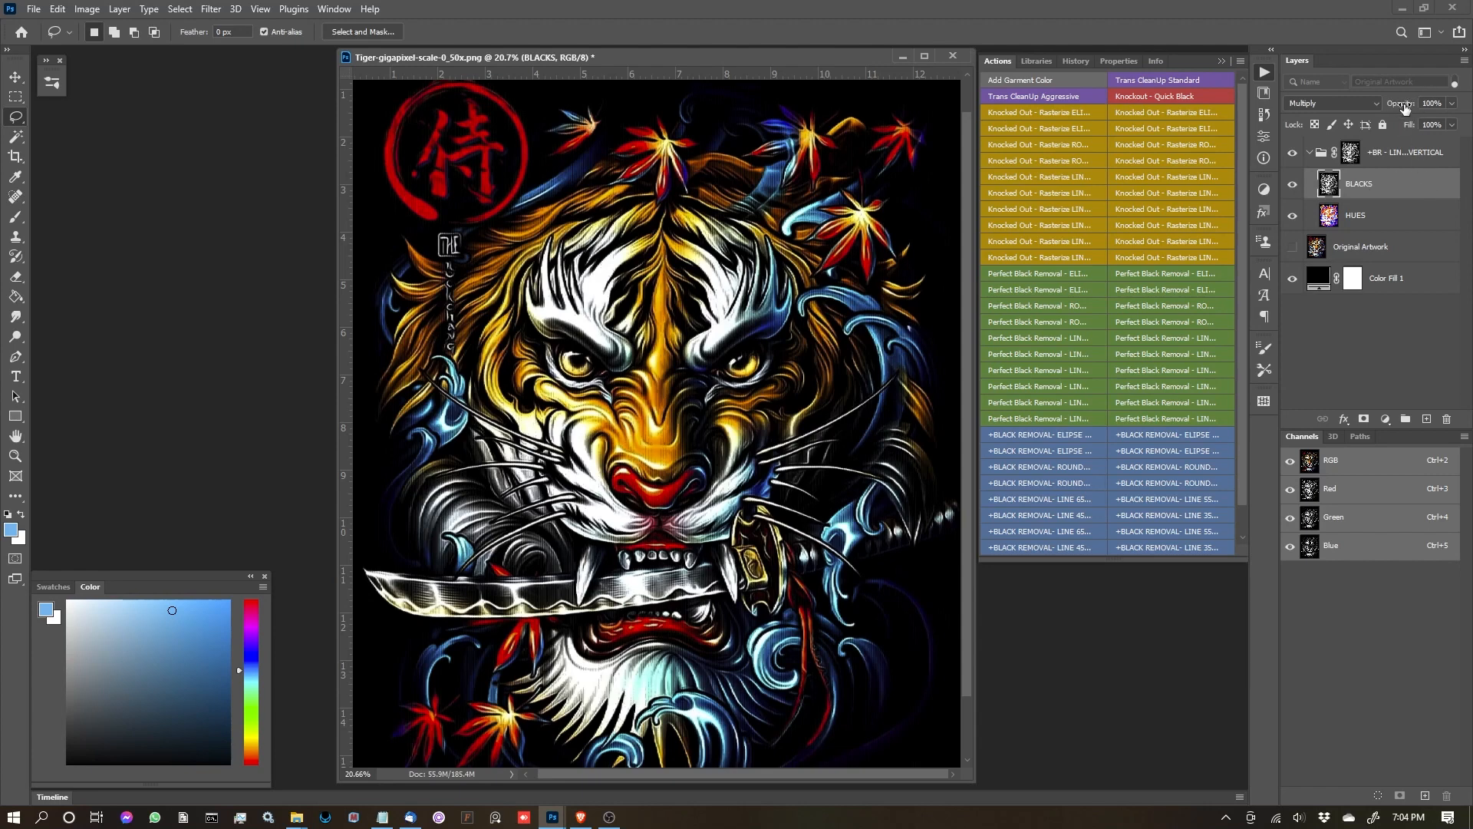
Reduce the BLACKS layer opacity to 51% in the Layers panel
click(1427, 102)
text(13)
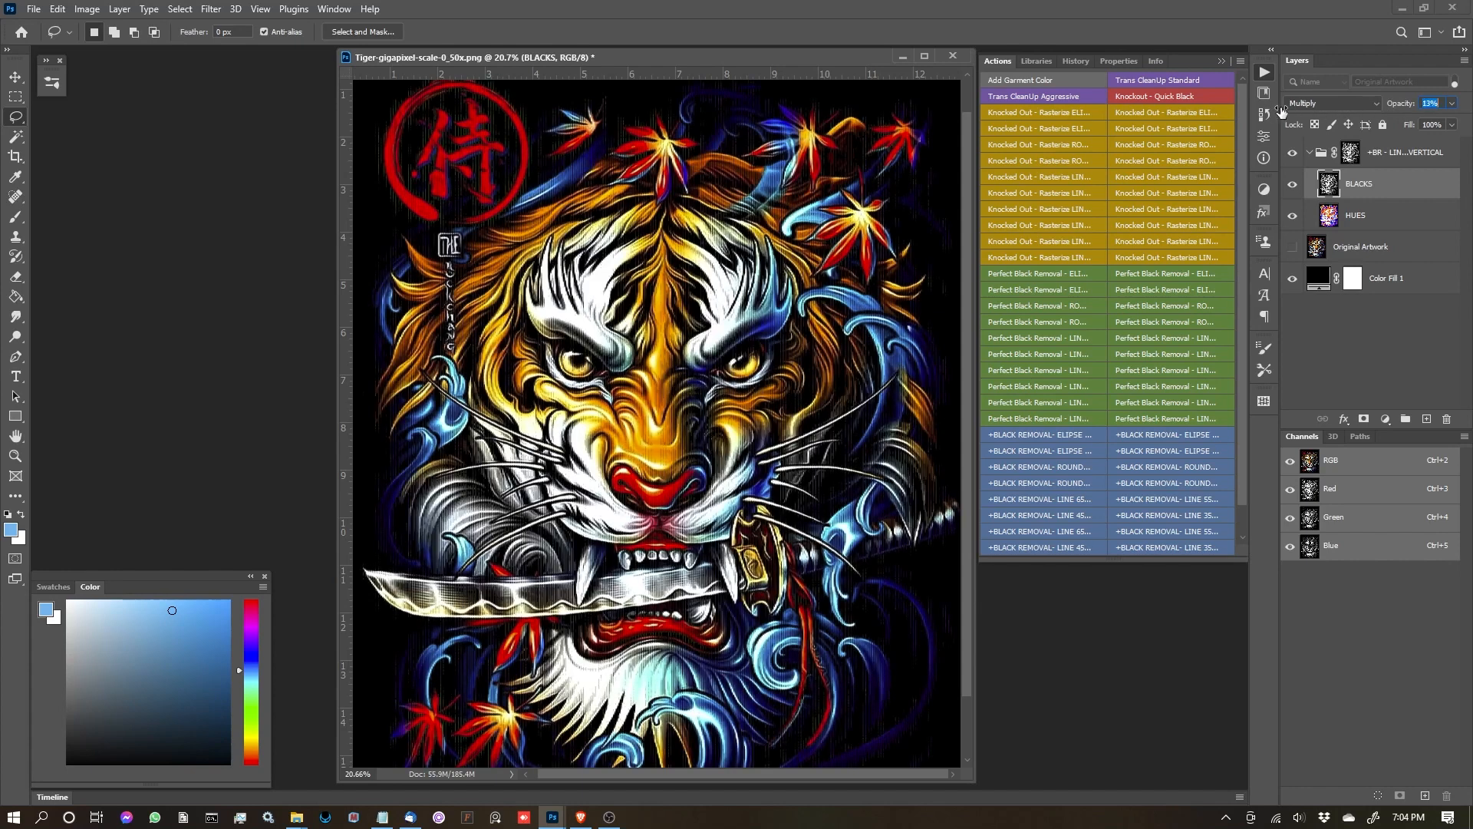
drag(1435, 103, 1435, 102)
text(51)
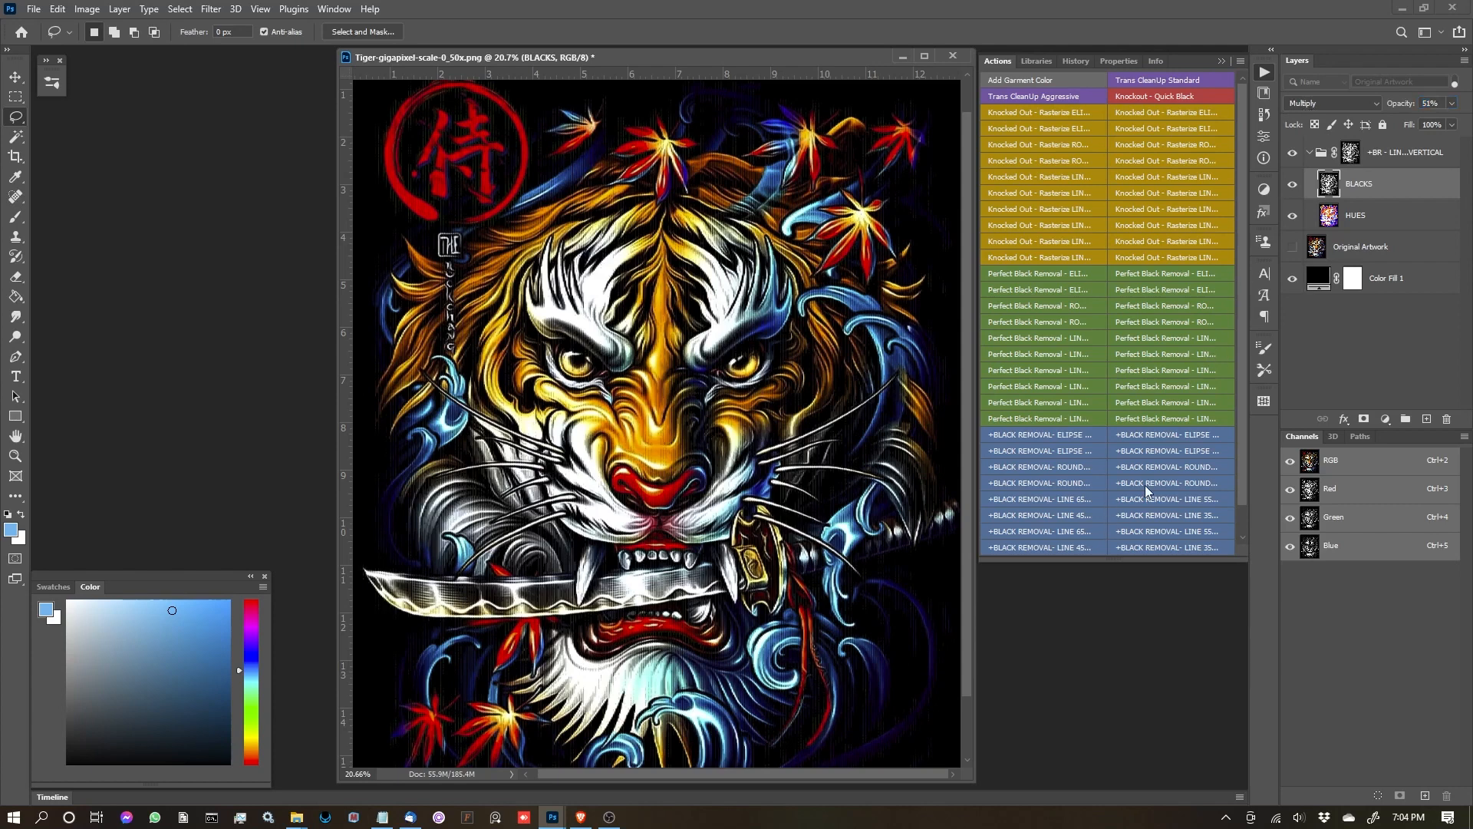
click(1292, 246)
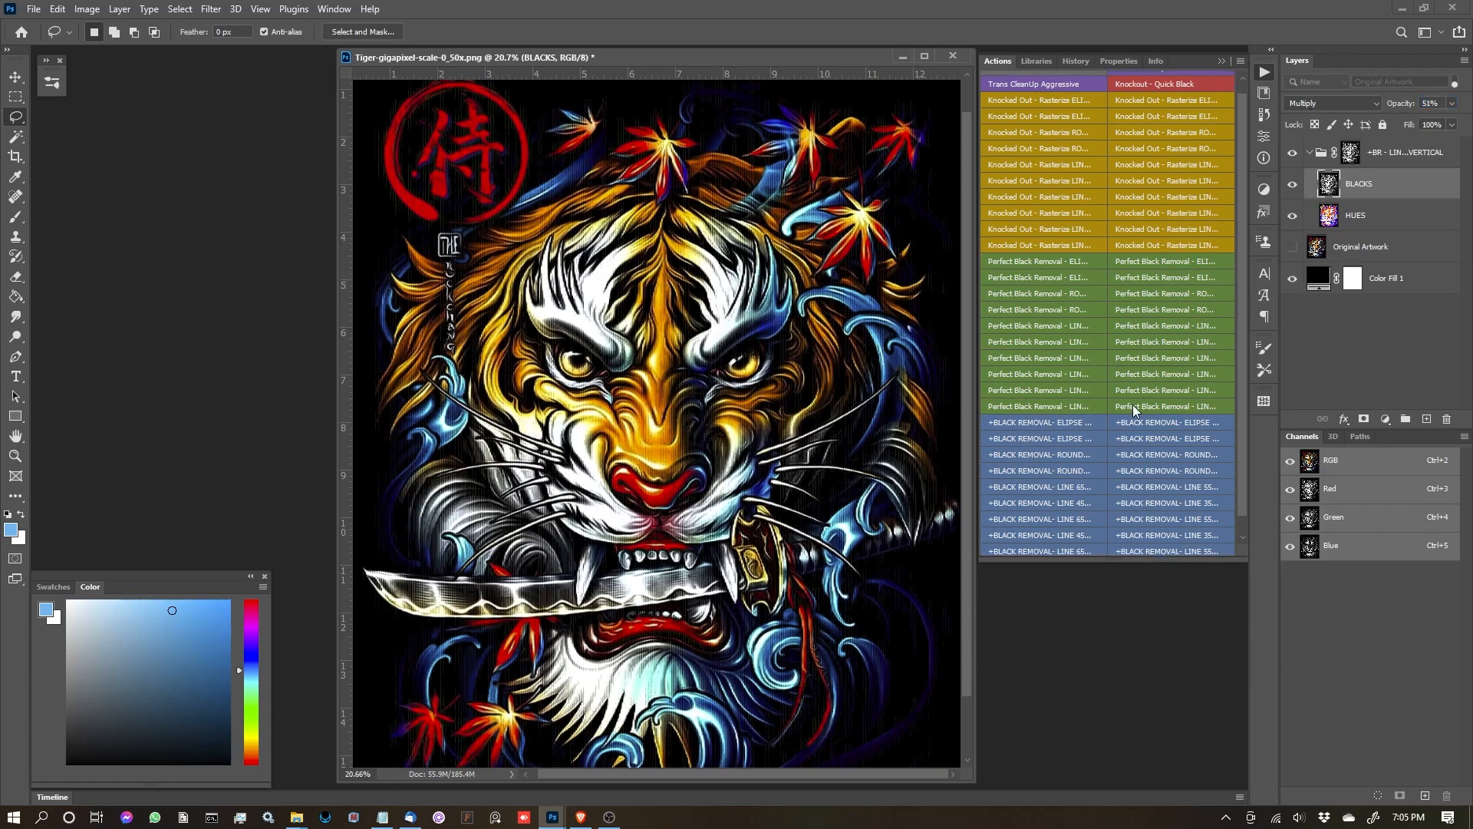
Select the Color Fill 1 garment layer and list the actions with full names
click(1386, 278)
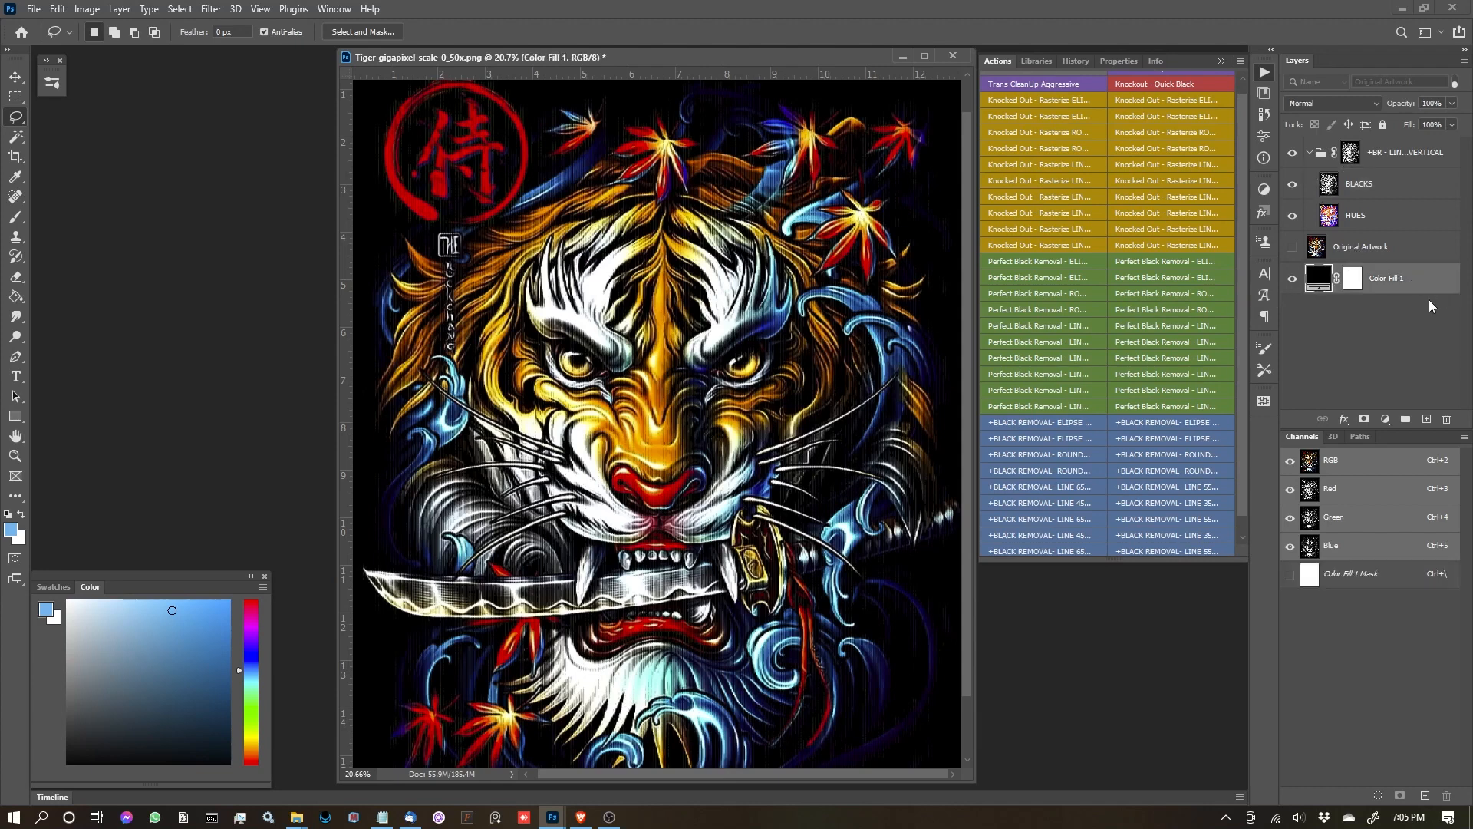
scroll(down, 3)
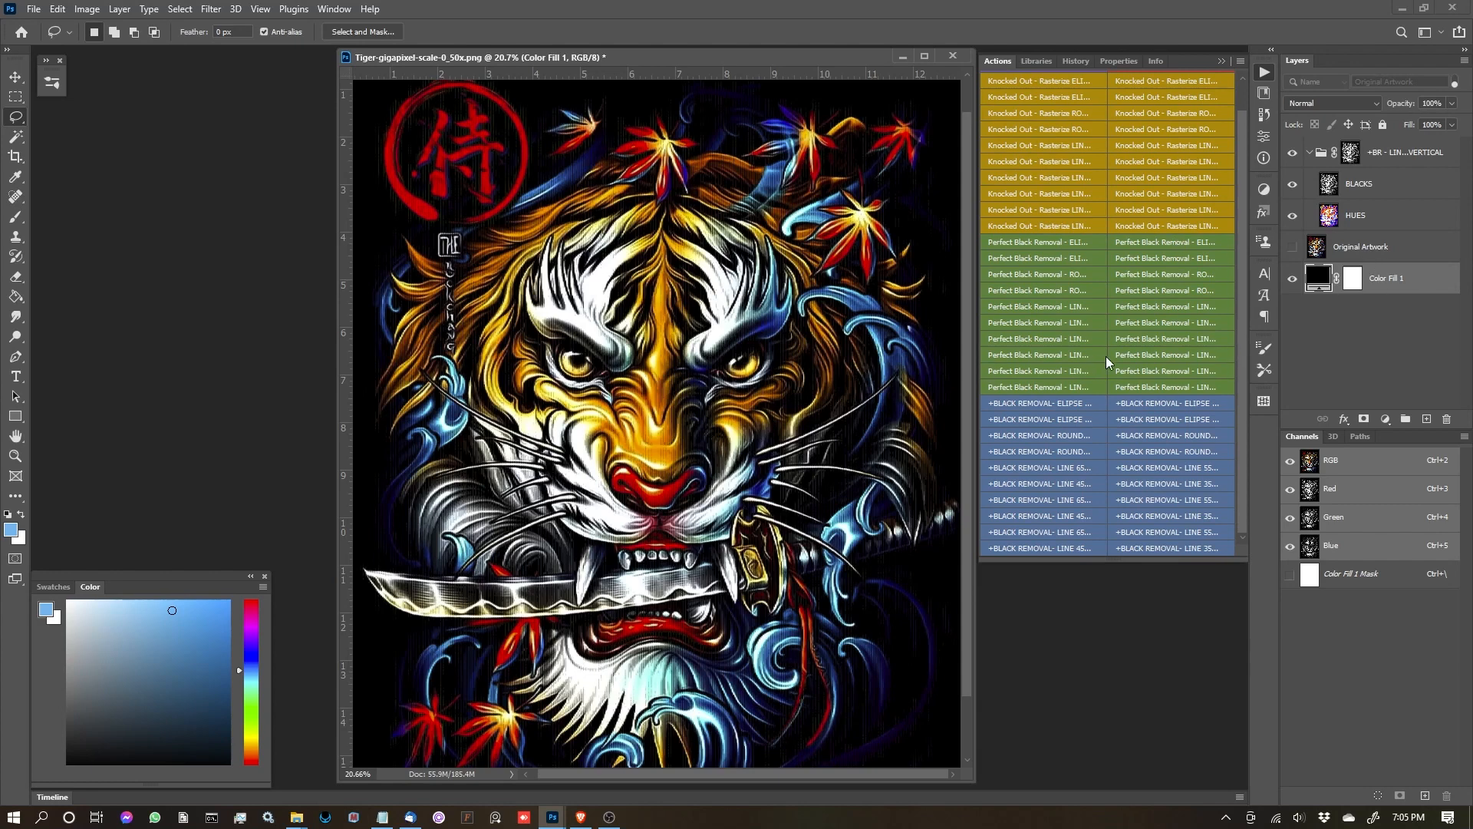
mouse_move(1321, 396)
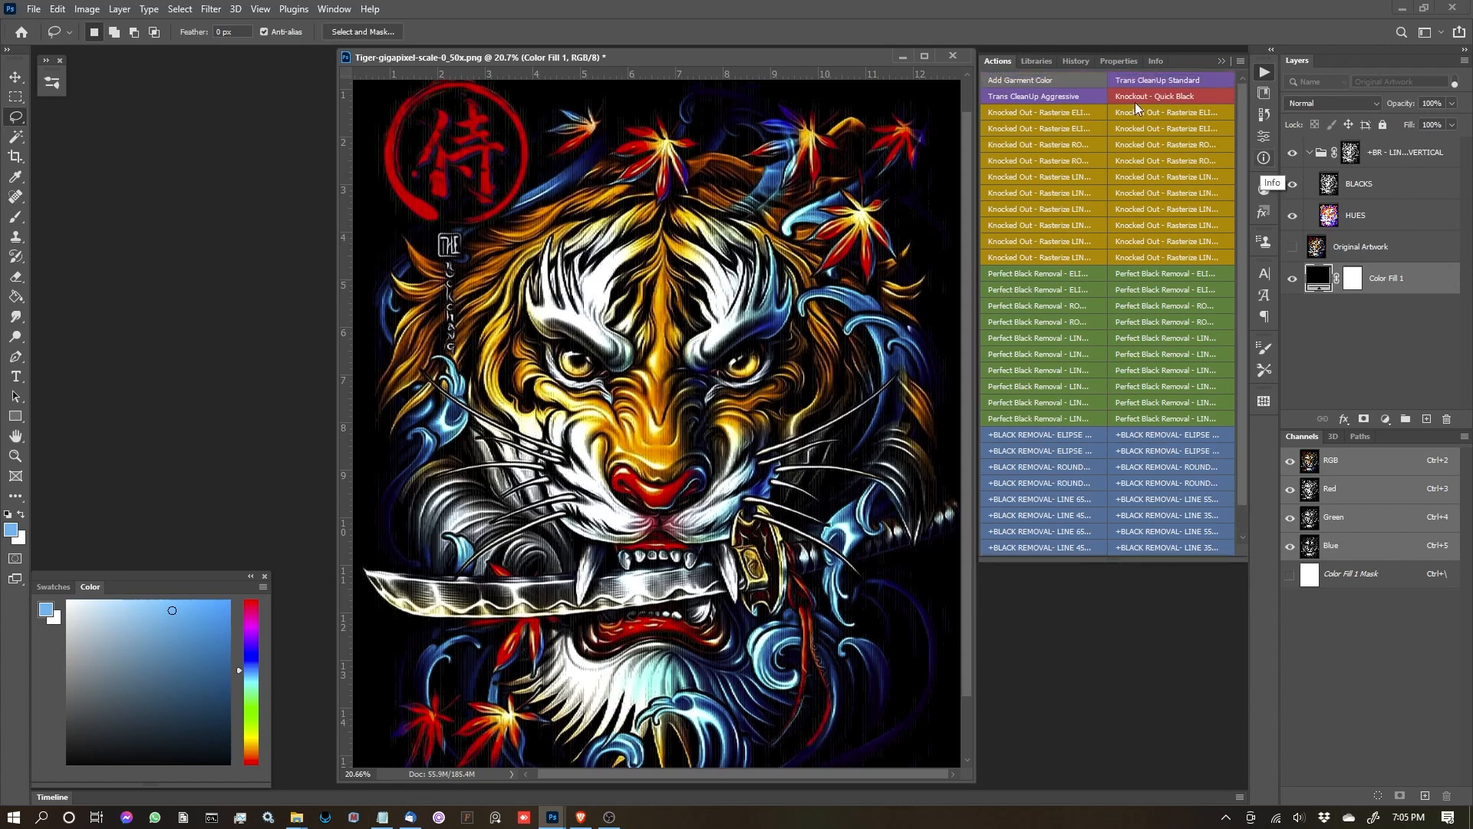
mouse_move(1169, 137)
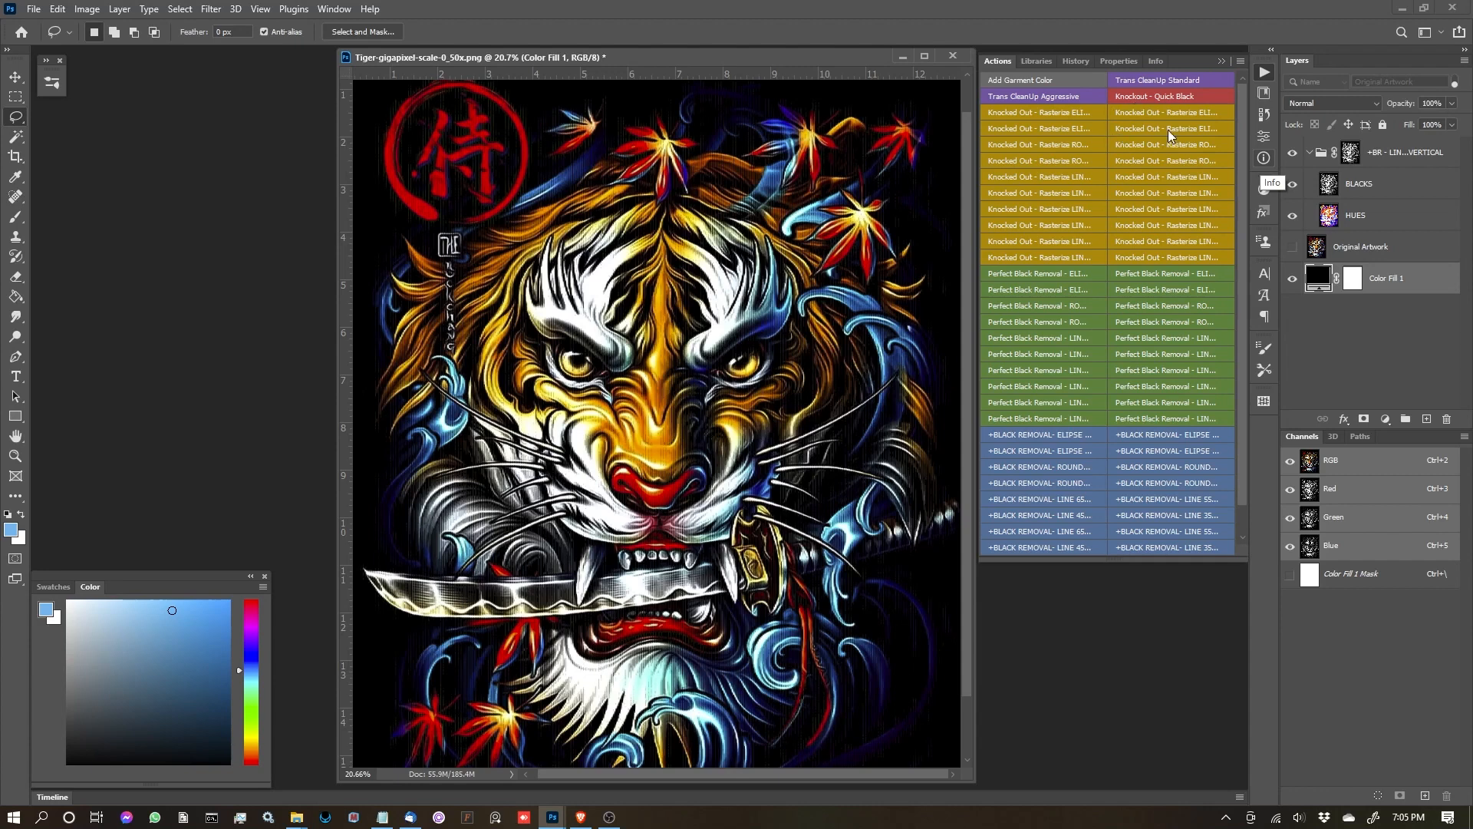
mouse_move(1162, 125)
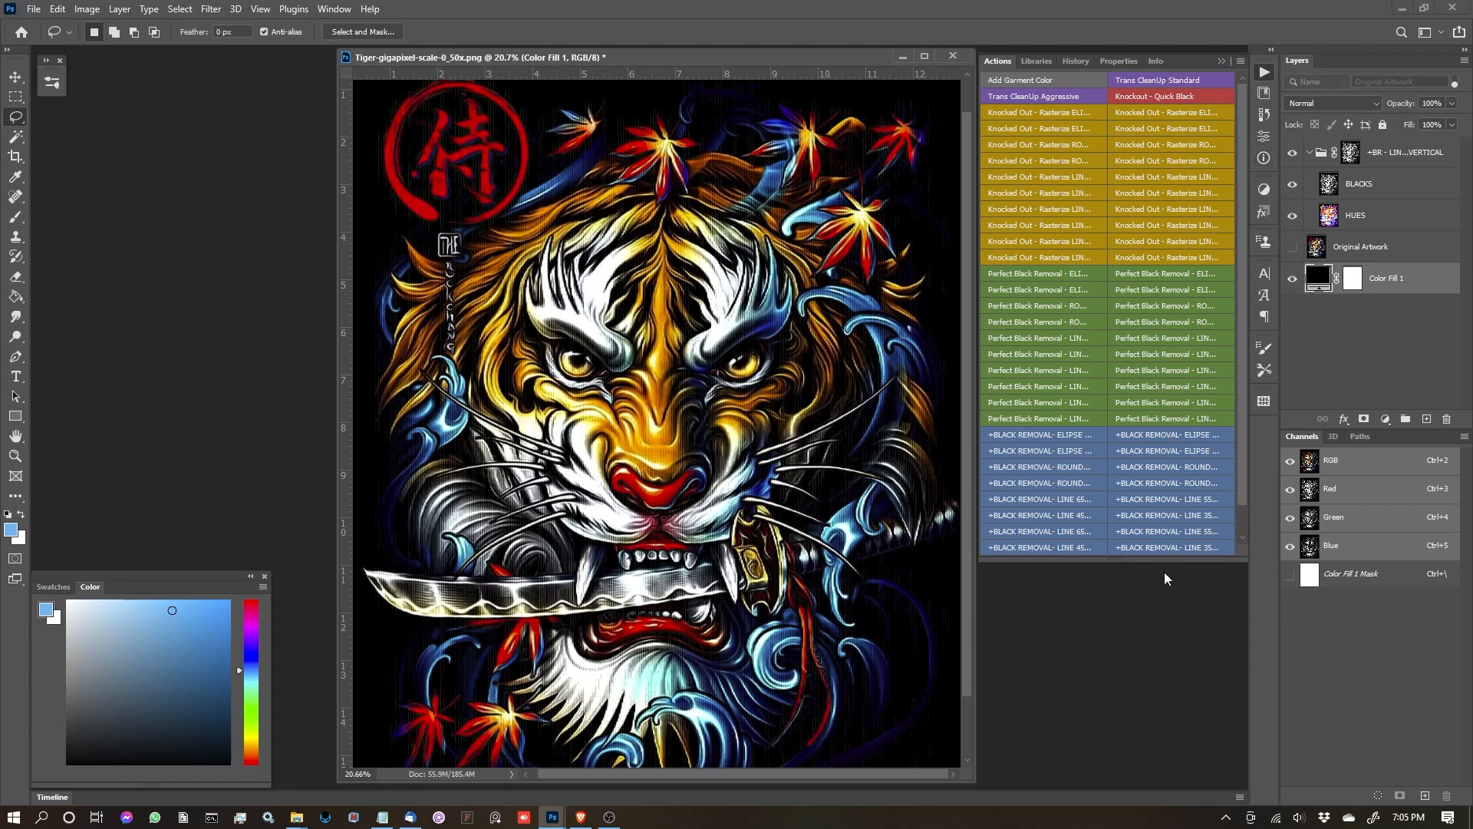
scroll(down, 3)
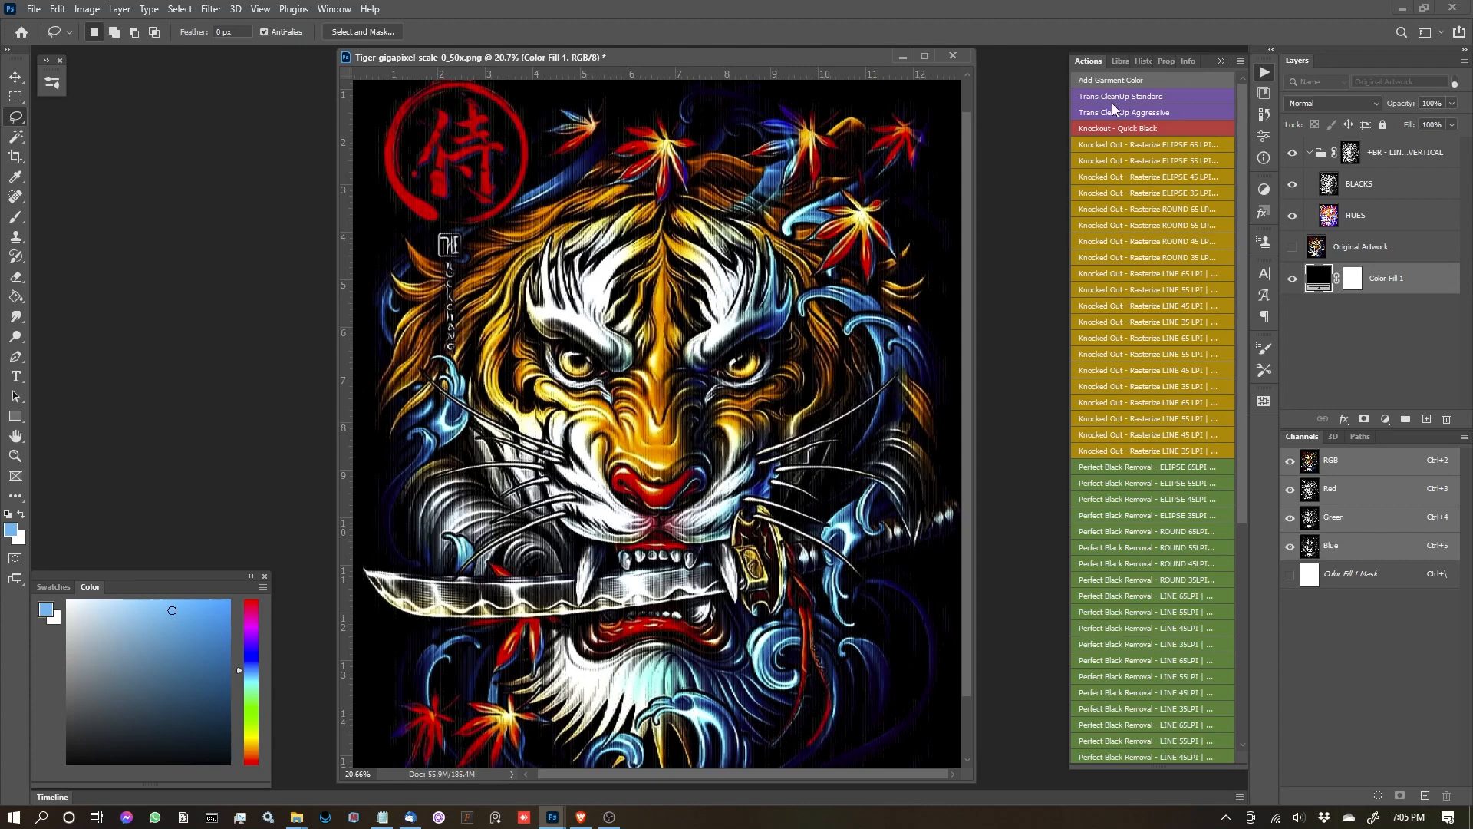
mouse_move(1163, 110)
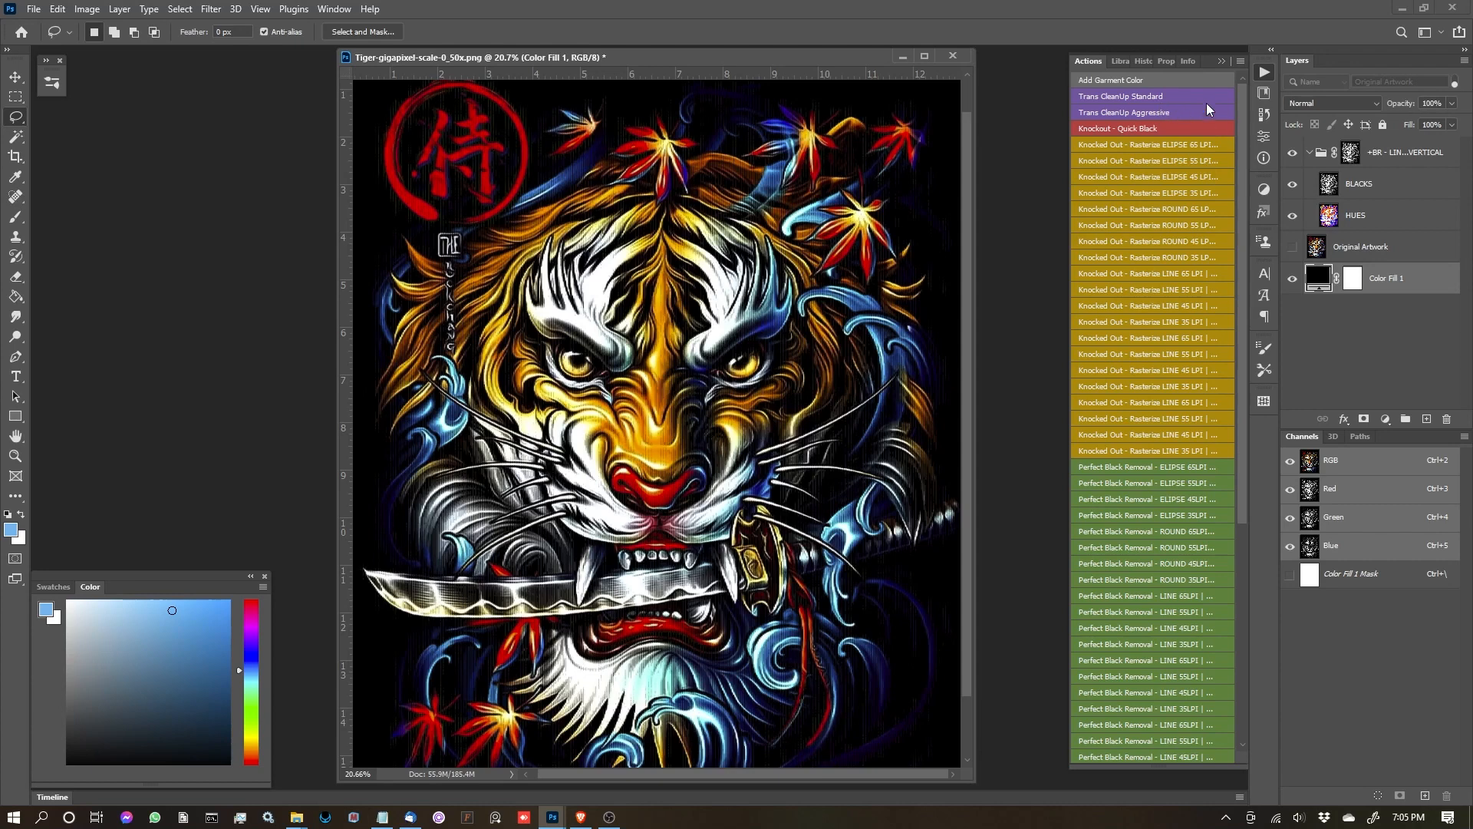
mouse_move(1208, 98)
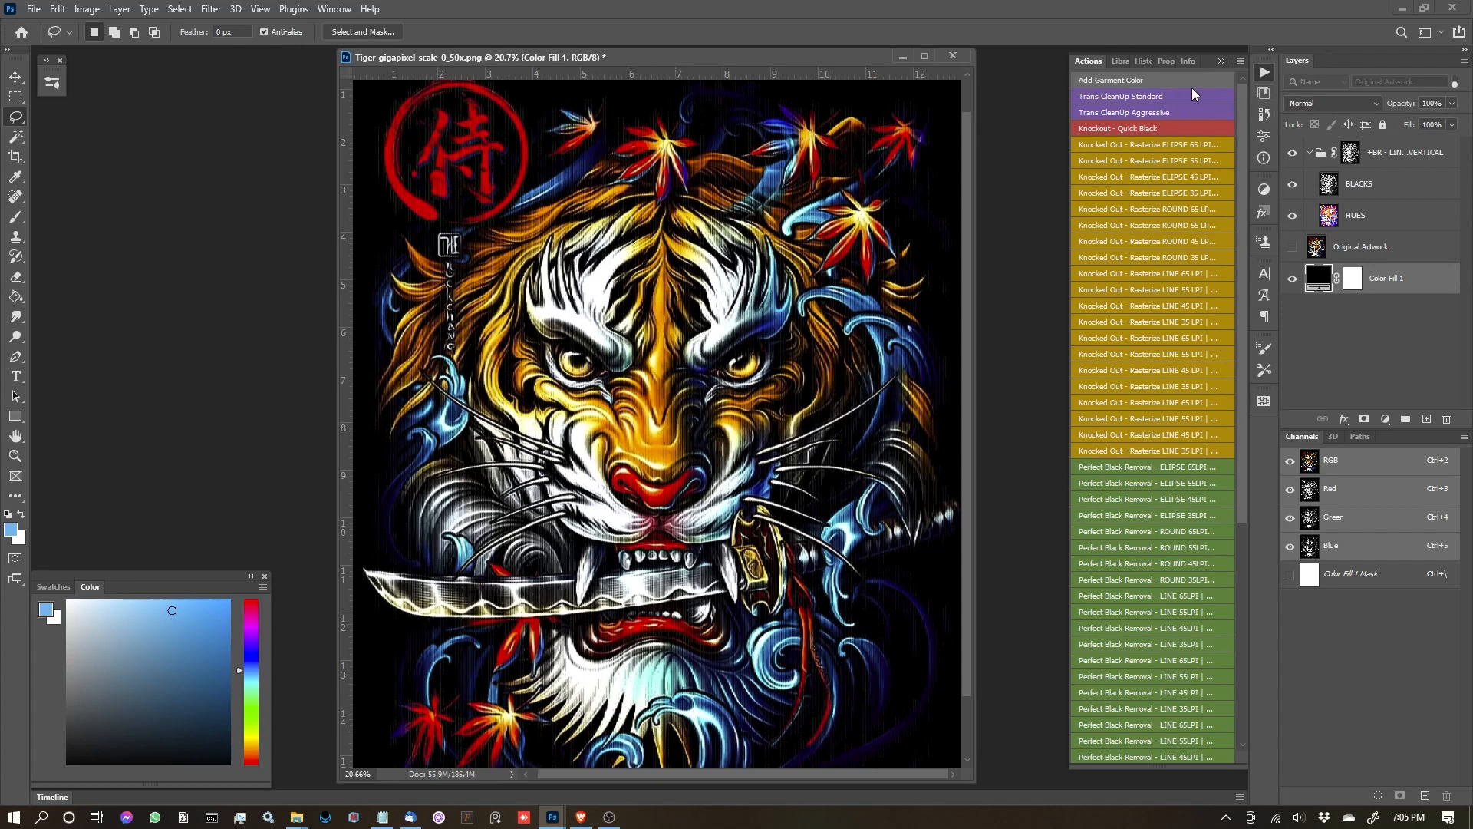
mouse_move(1196, 101)
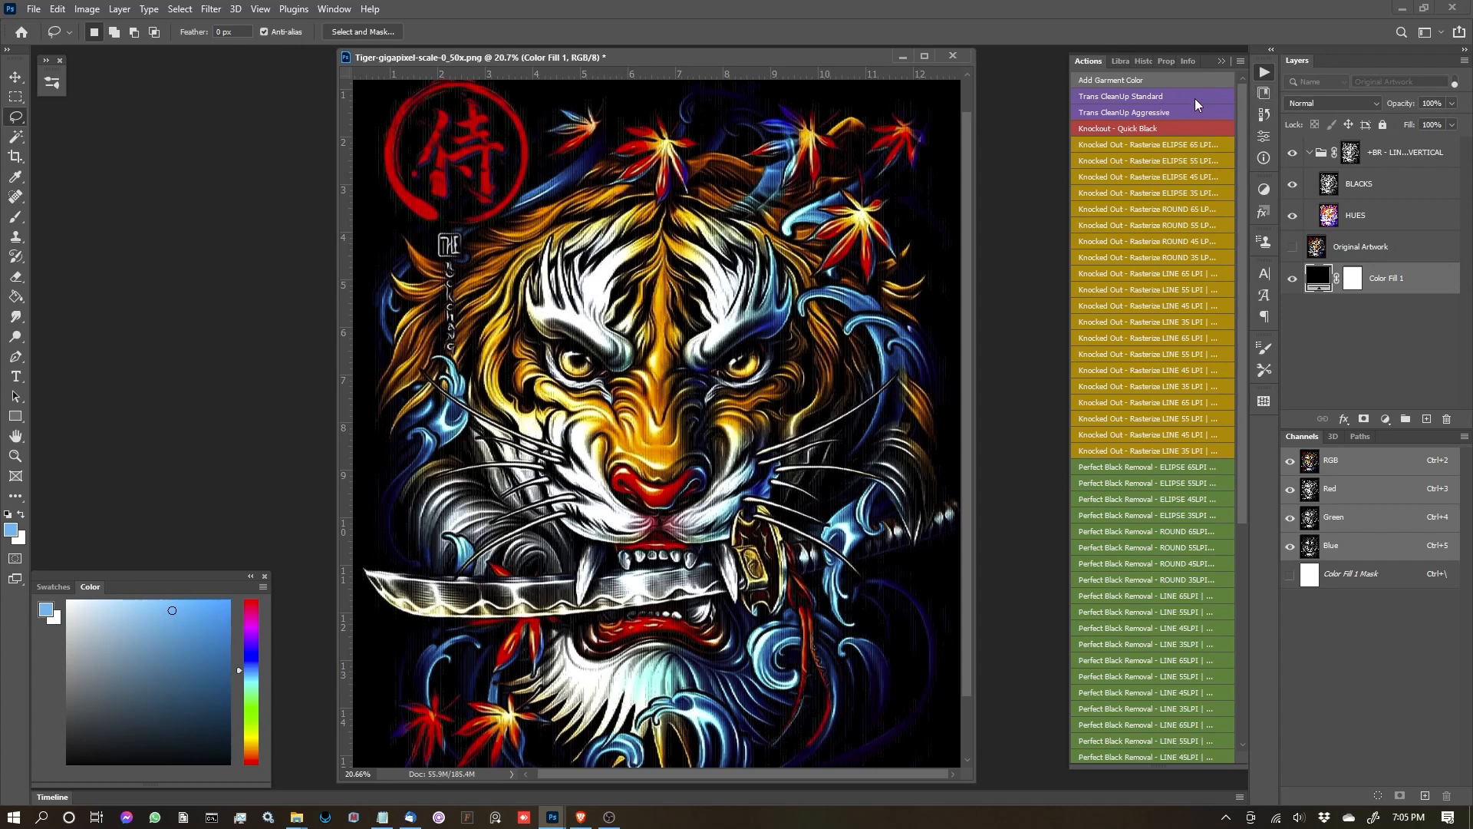